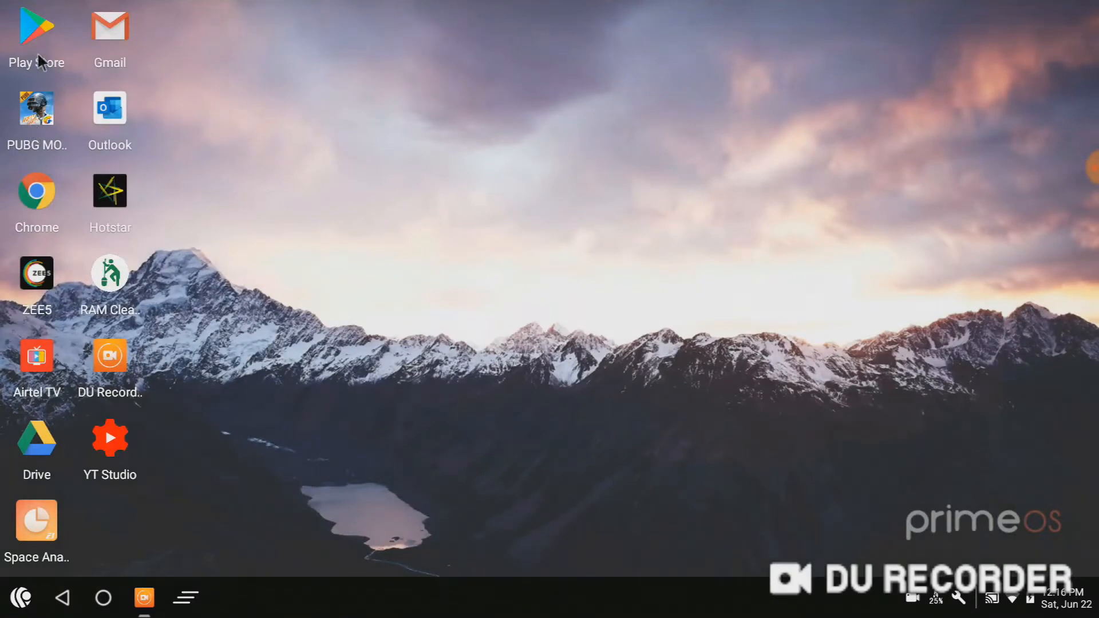
mouse_move(296, 317)
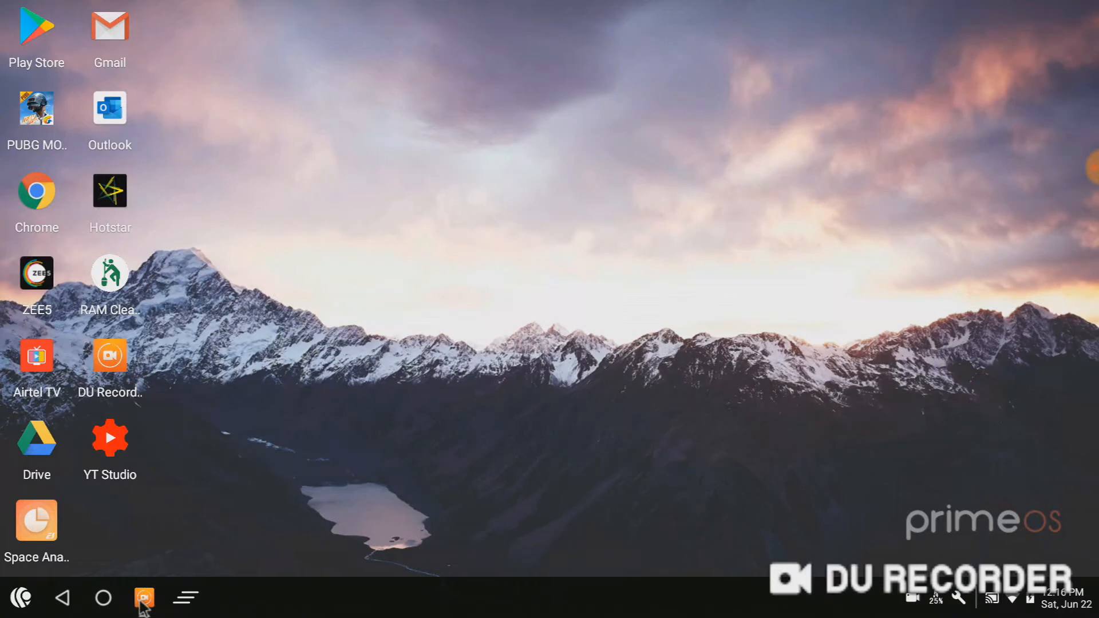
mouse_move(44, 602)
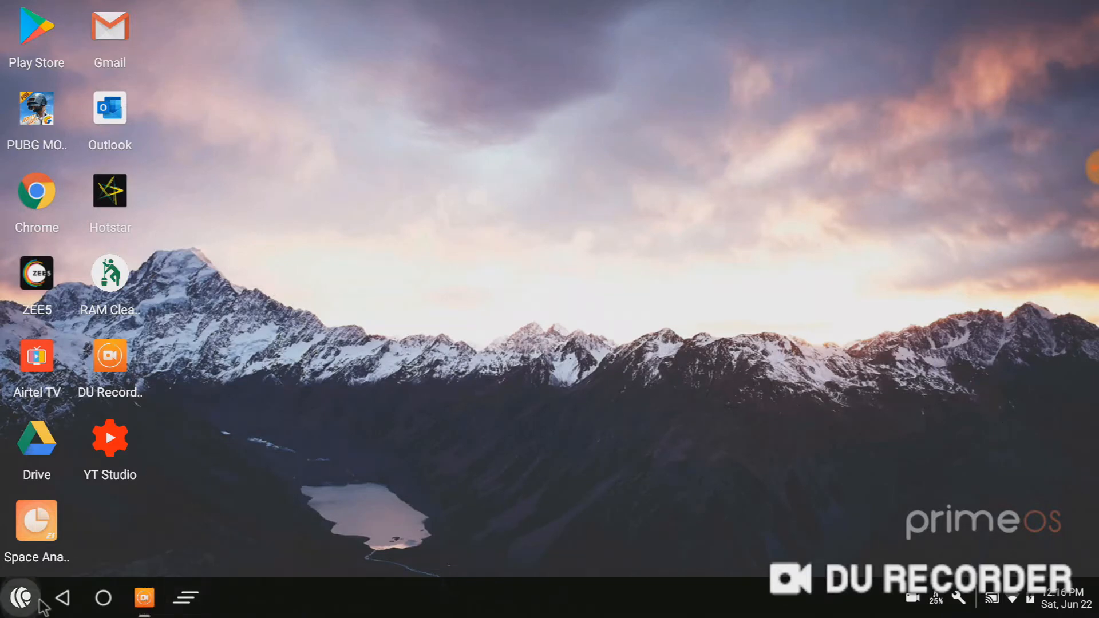
Launch Google Chrome from the PrimeOS desktop shortcut.
left_click(23, 594)
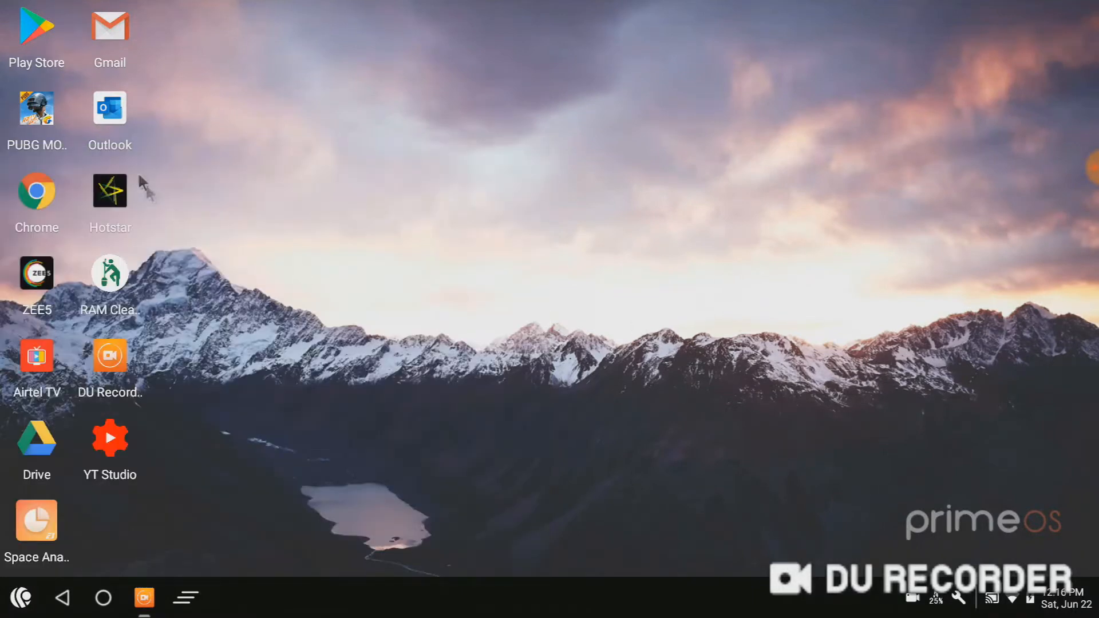
mouse_move(127, 205)
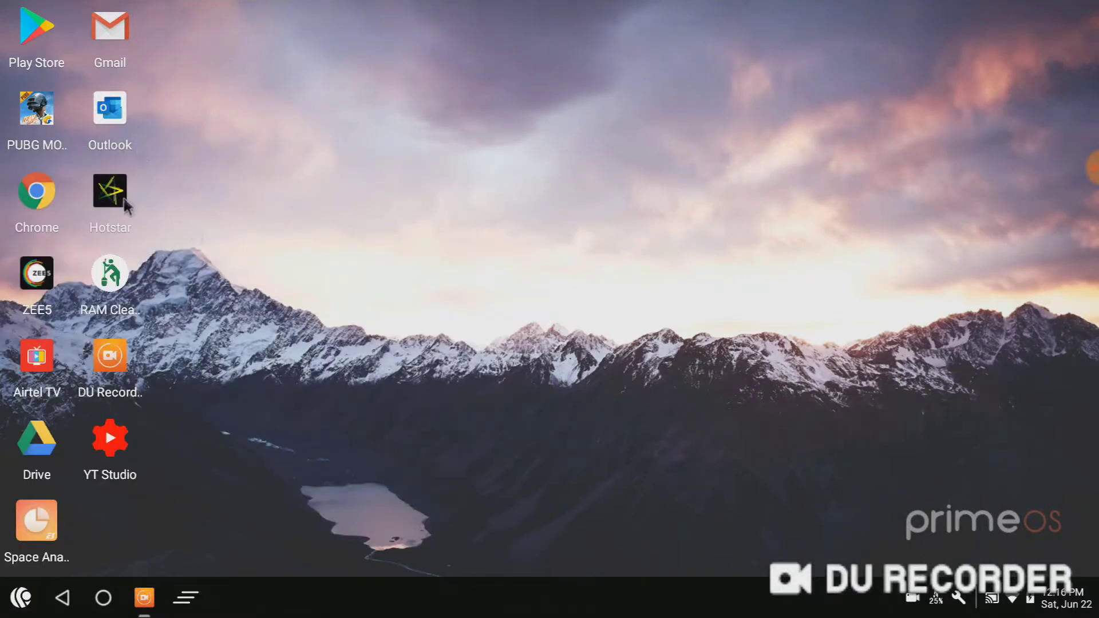
mouse_move(52, 205)
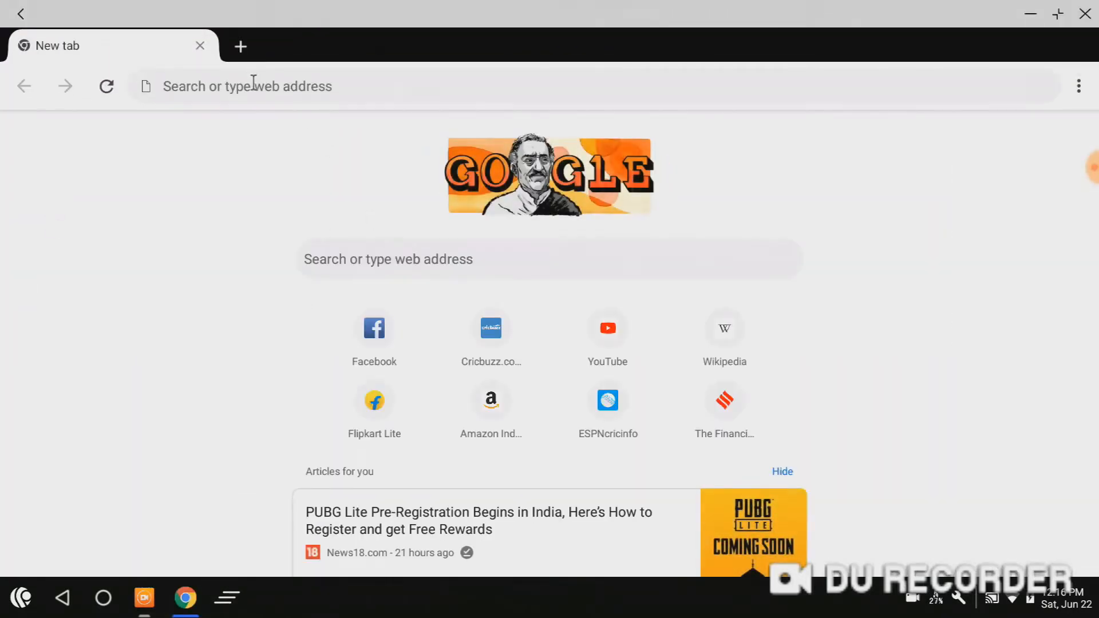
Search 'pubg lite apk' and open the APKPure PUBG Mobile Lite 0.10.0 page.
left_click(242, 100)
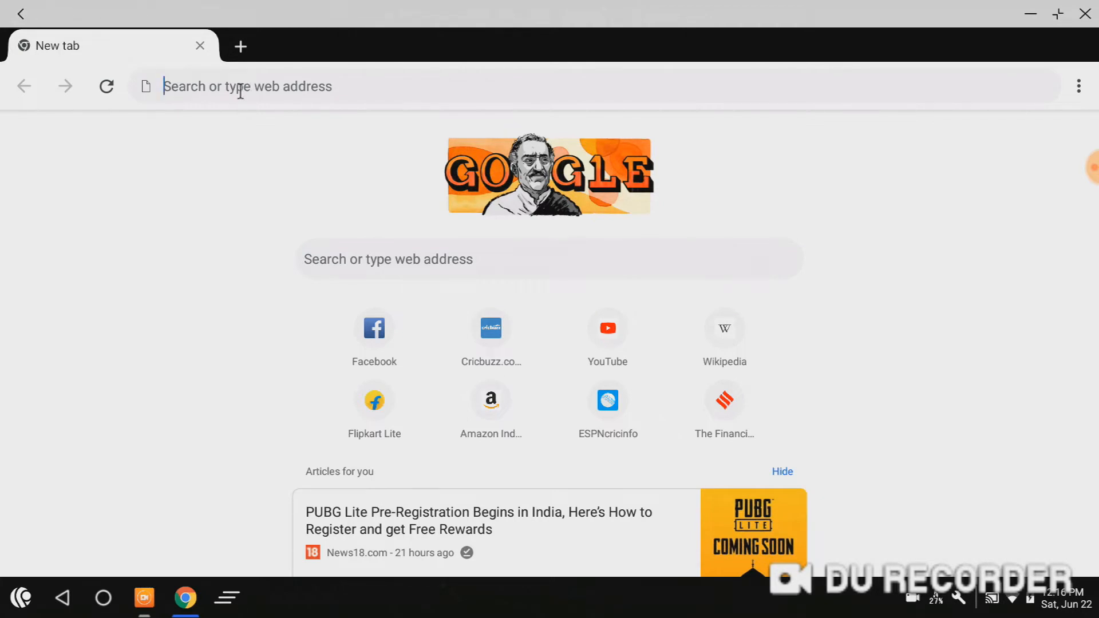
type("pubg lite apk")
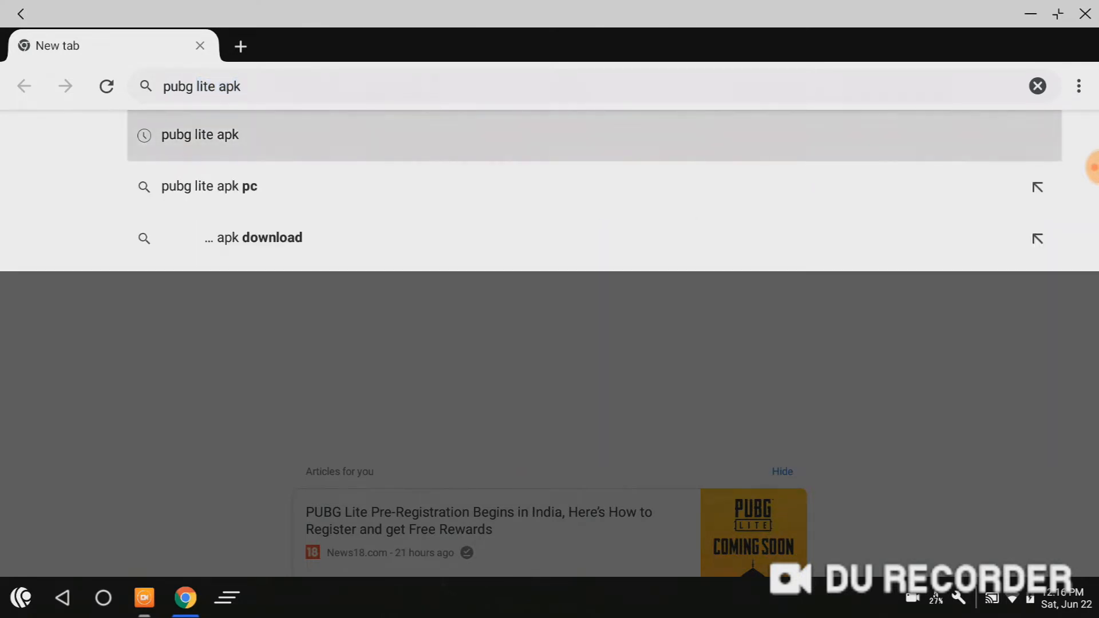
left_click(199, 134)
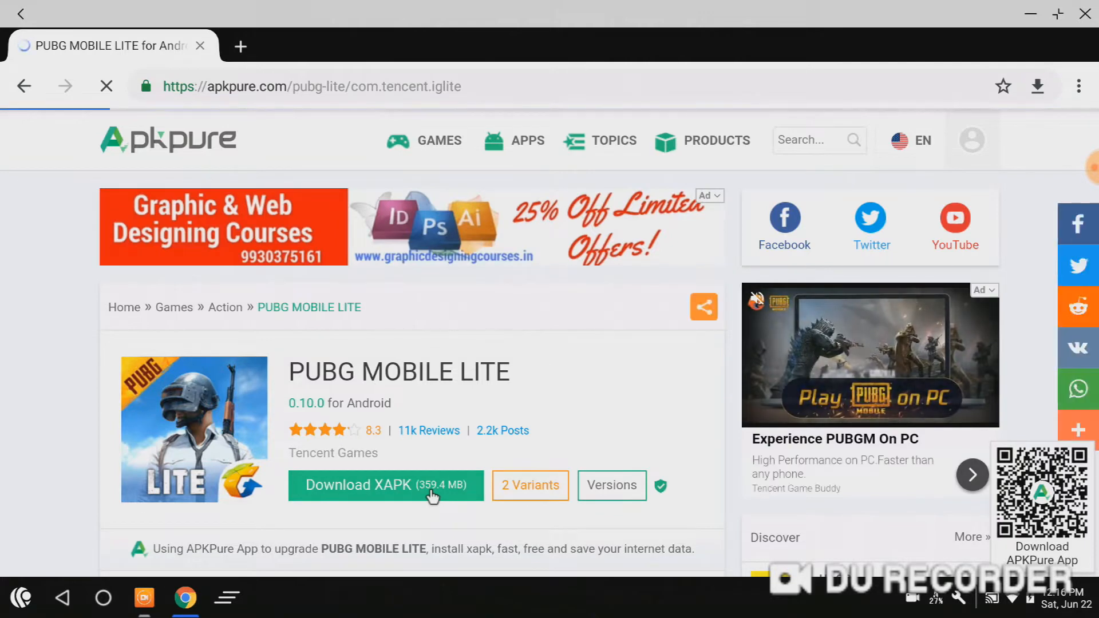
Download the 359.4 MB PUBG Mobile Lite XAPK and decline downloading it again.
left_click(385, 485)
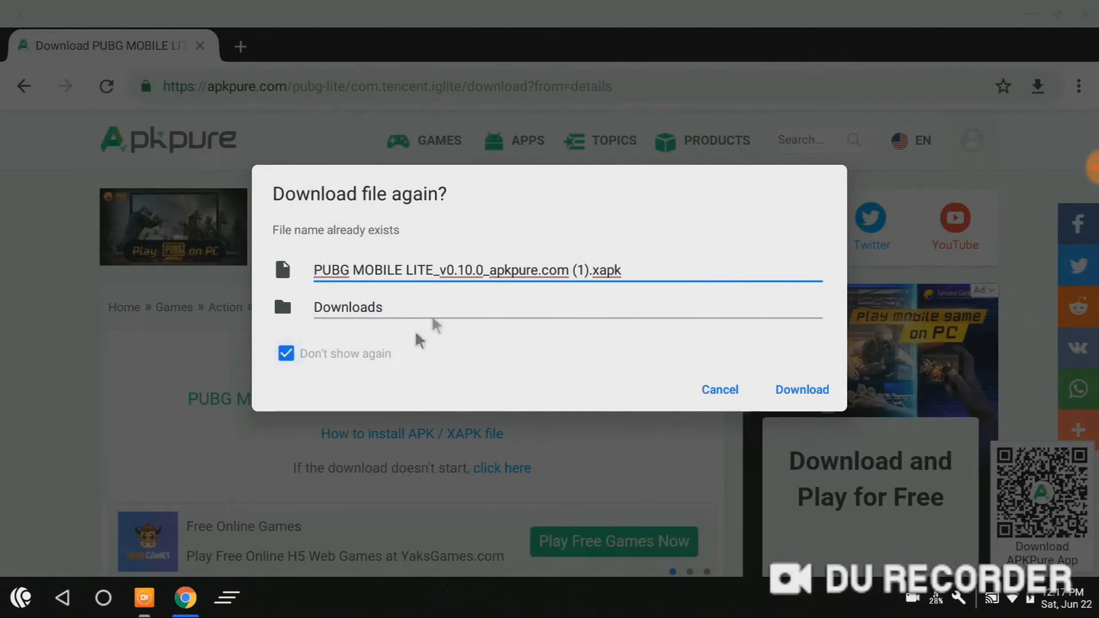
mouse_move(638, 363)
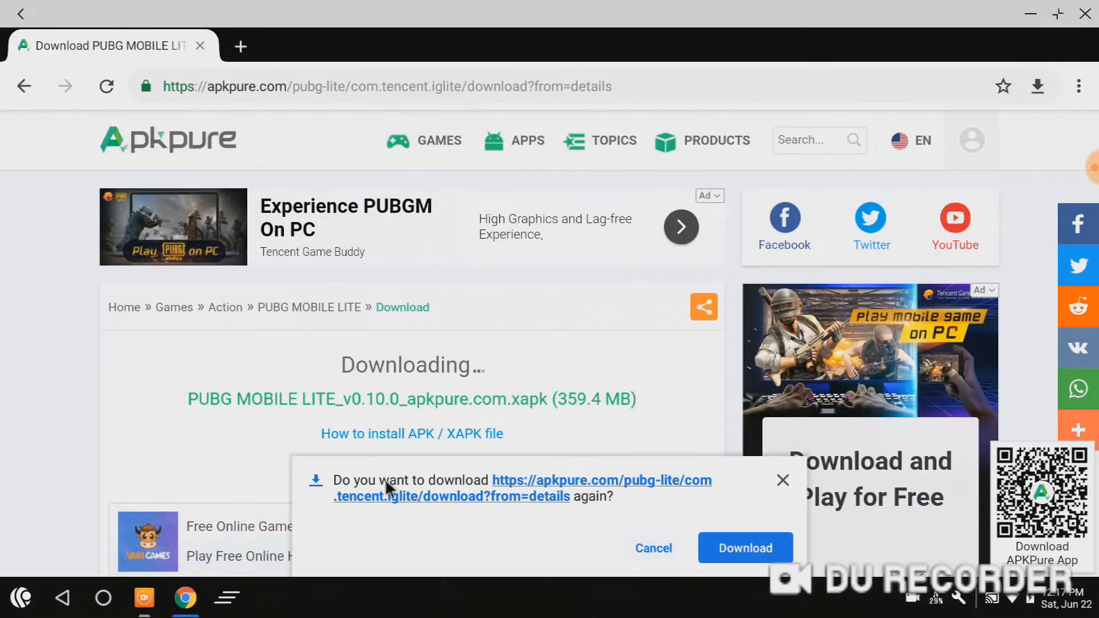
left_click(744, 548)
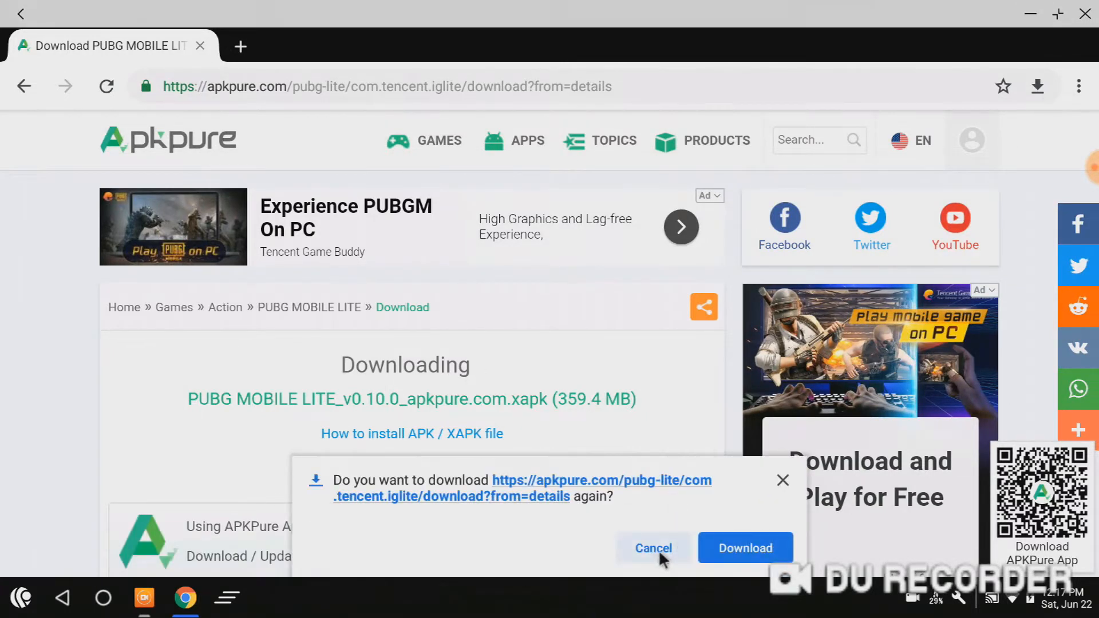
left_click(653, 548)
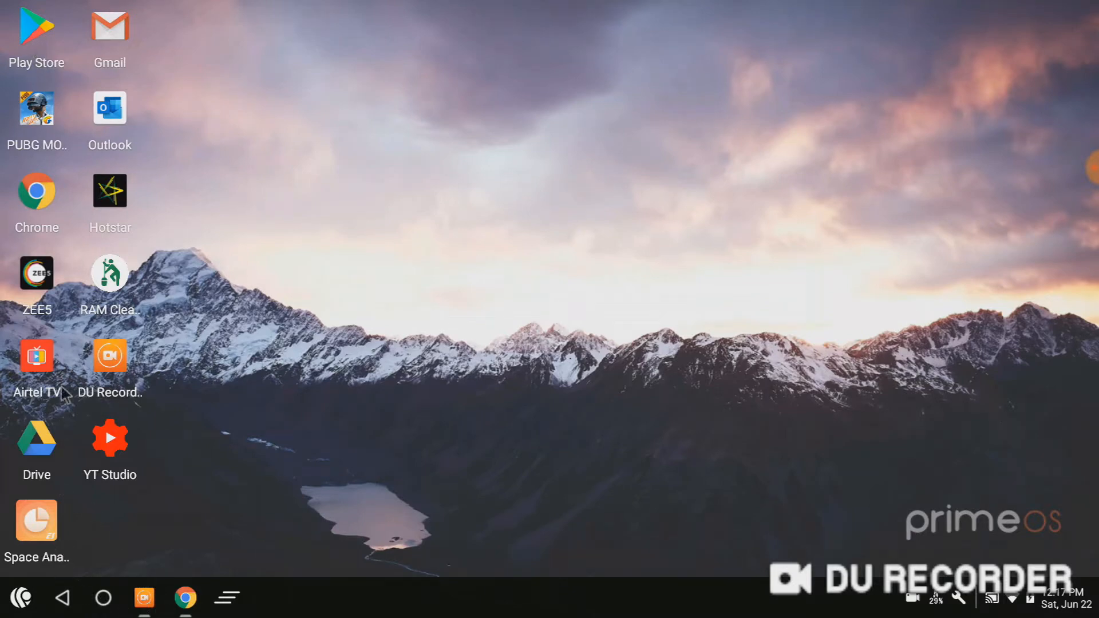
In ES File Explorer, rename the PUBG Mobile Lite download from .xapk to .zip.
left_click(24, 599)
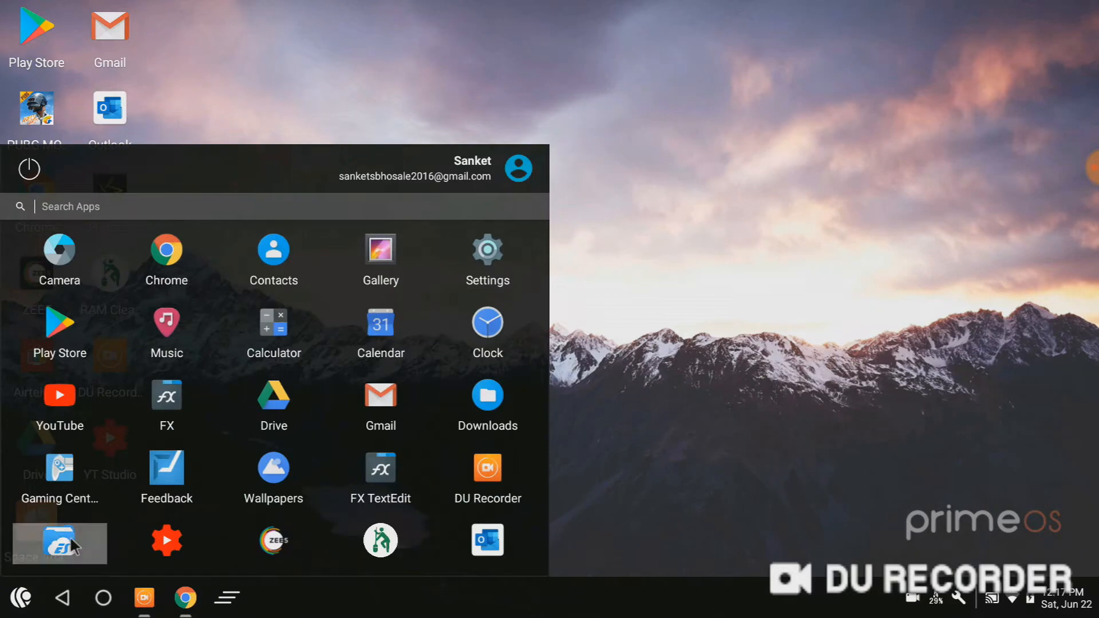
left_click(59, 542)
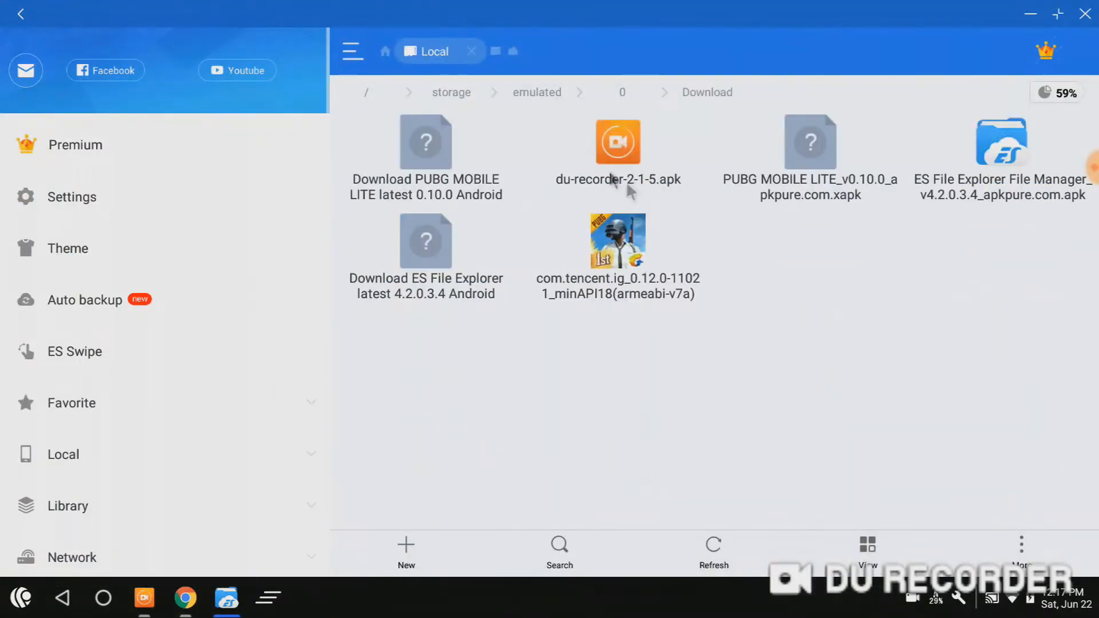
mouse_move(814, 158)
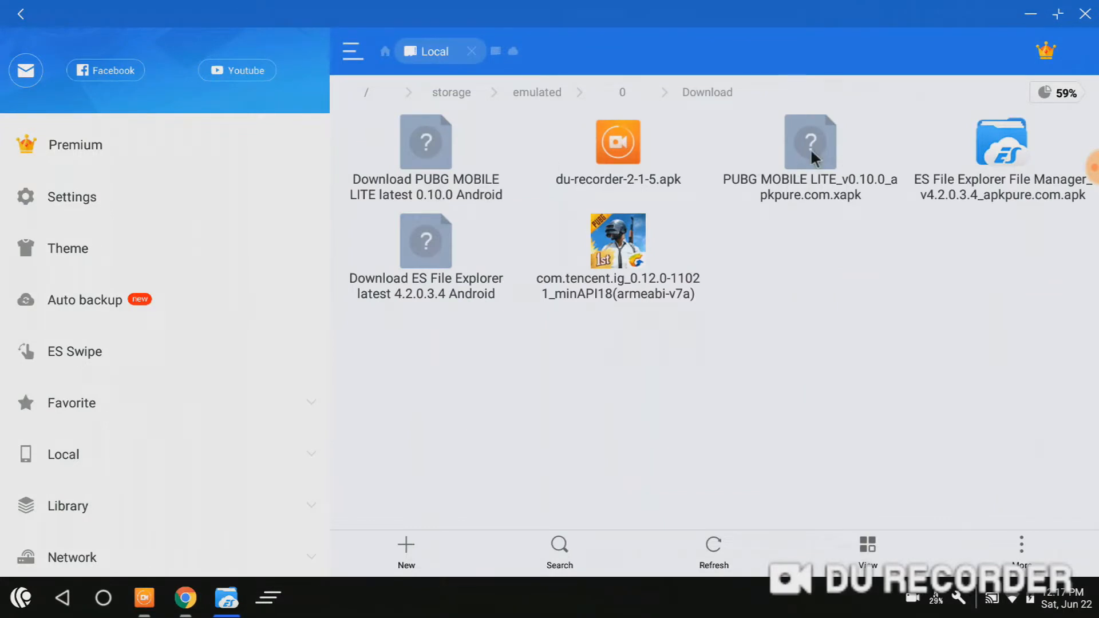
left_click(811, 142)
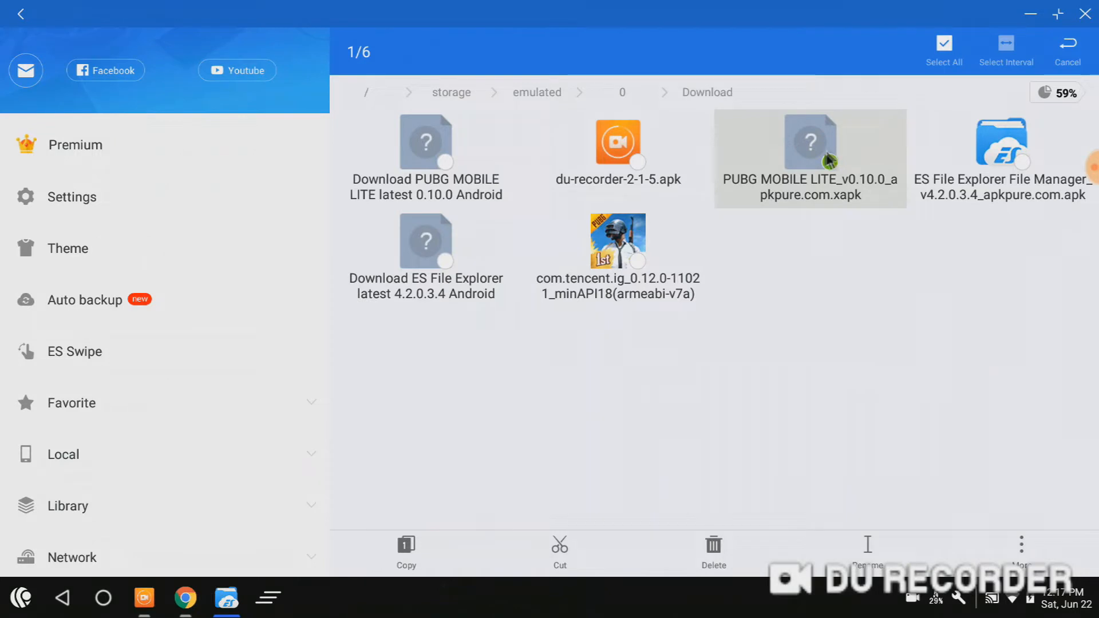
left_click(827, 162)
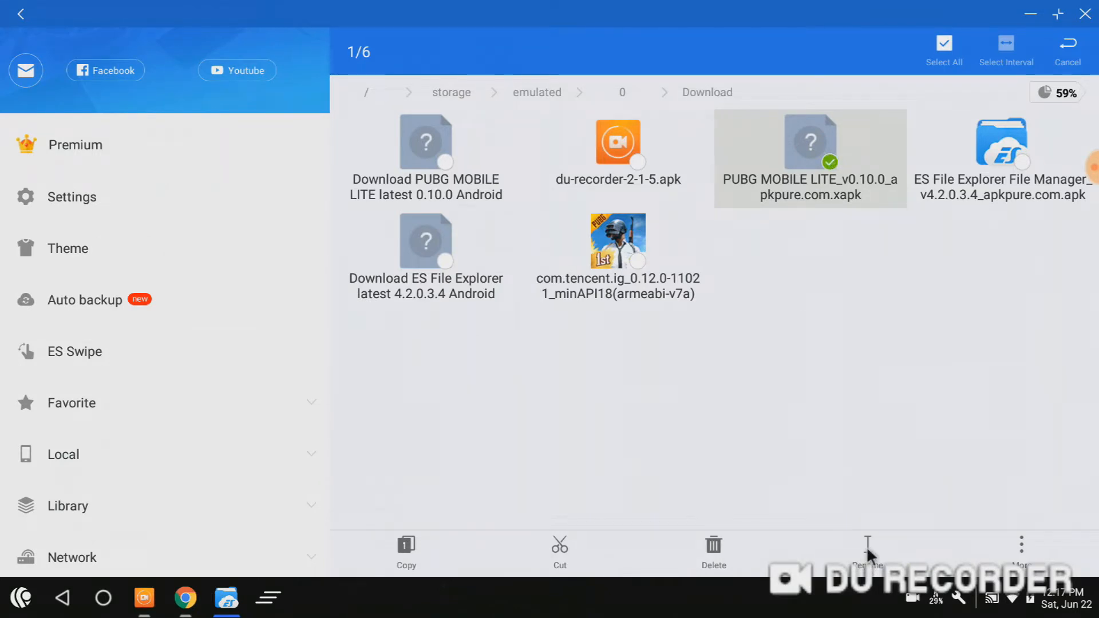
left_click(867, 548)
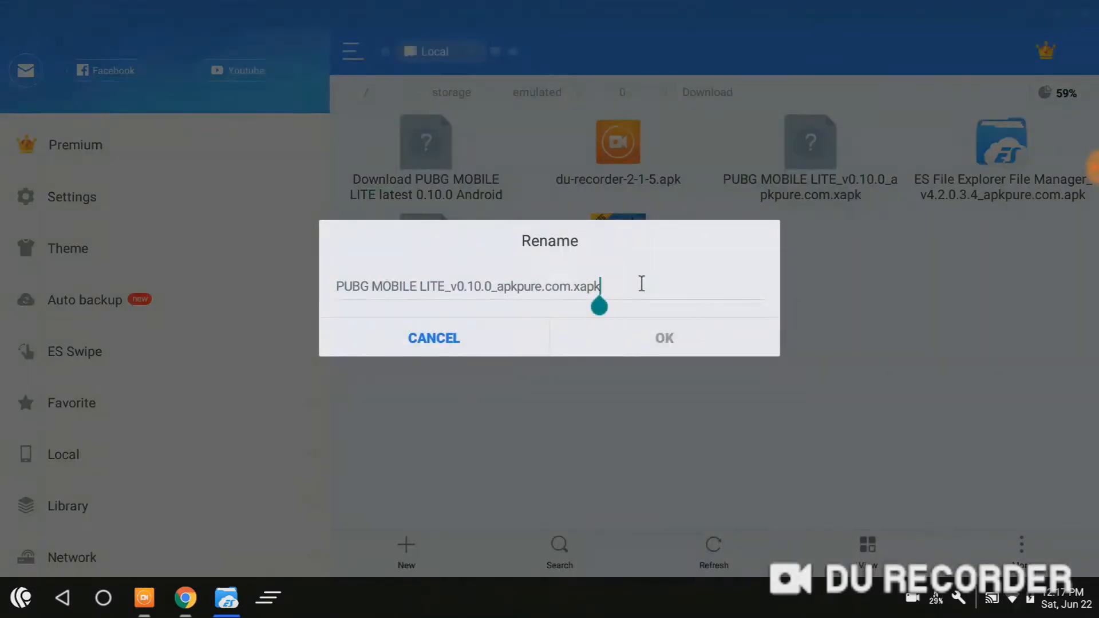
key("BackSpace")
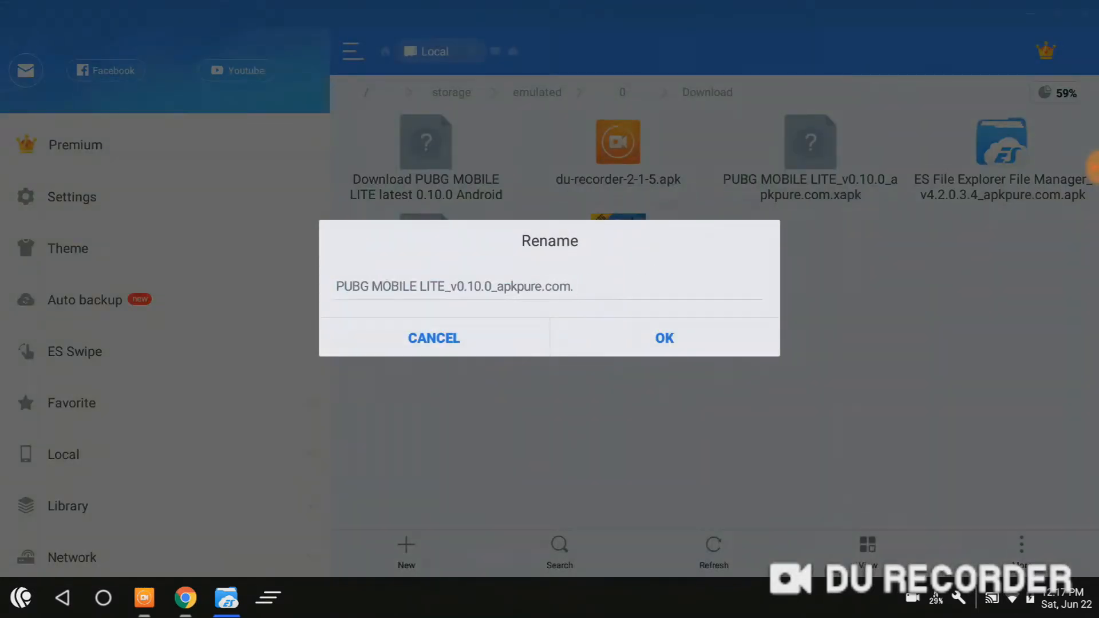
type("zip")
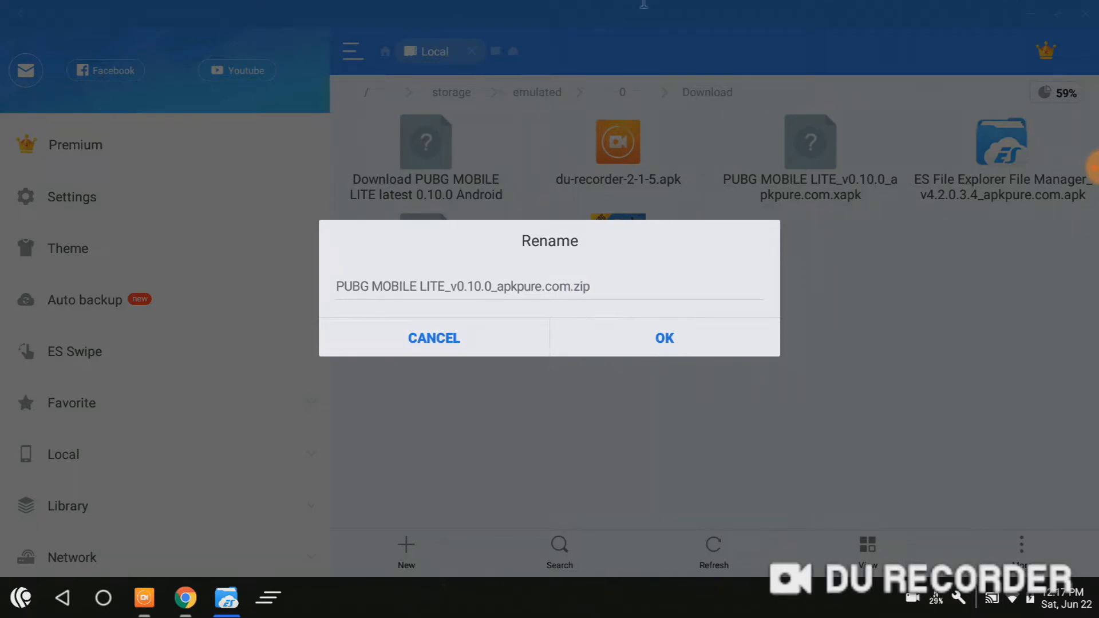
left_click(664, 338)
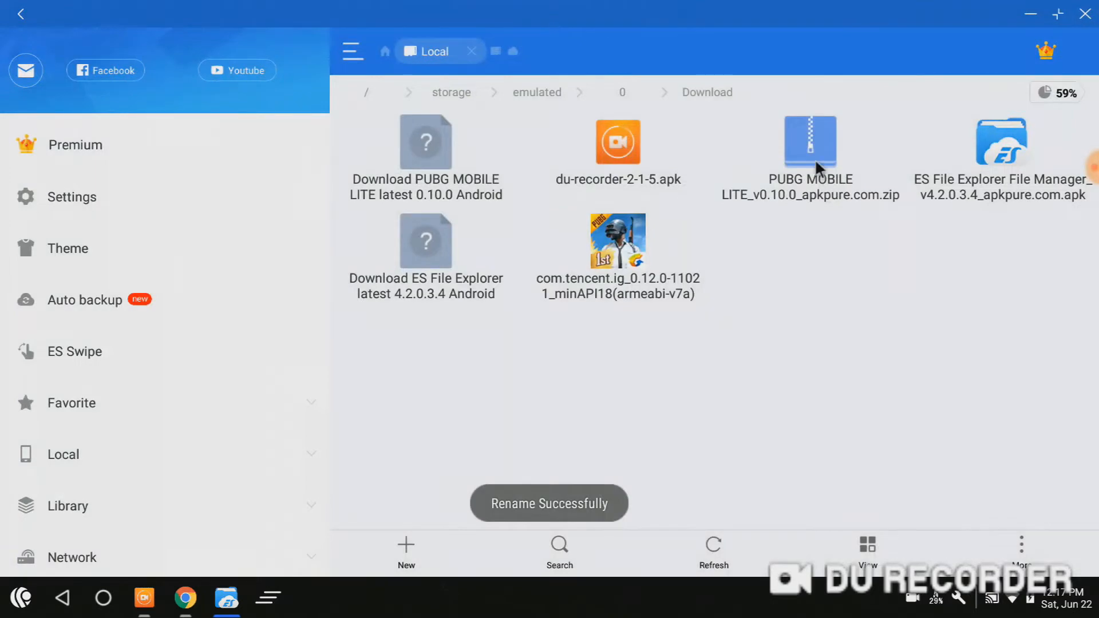
Extract every item of the PUBG Mobile Lite zip into /sdcard/Alarms.
left_click(809, 141)
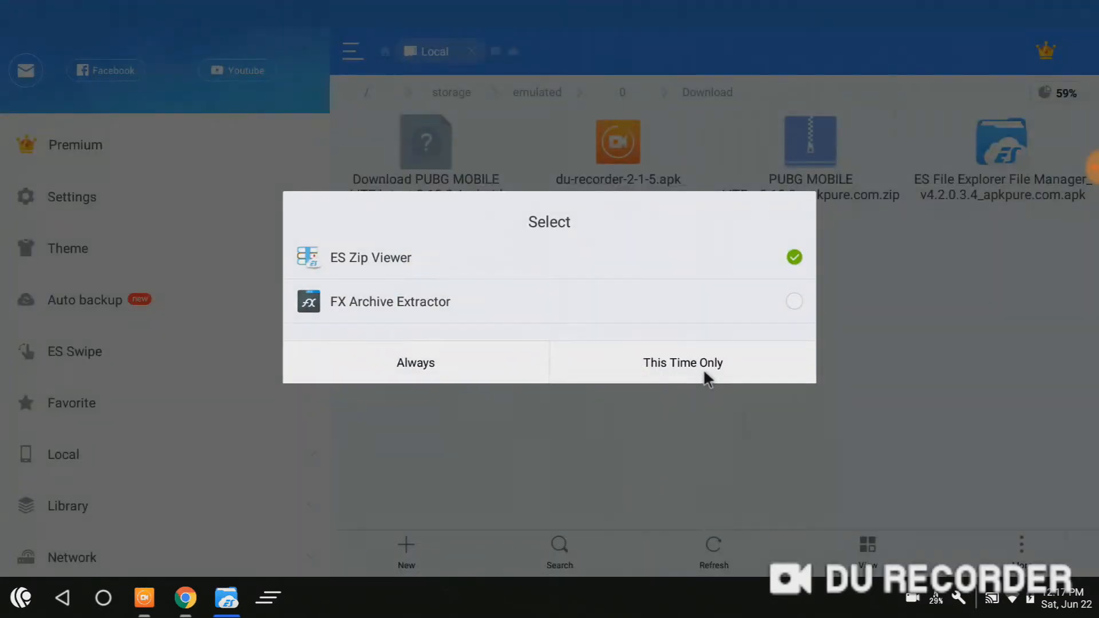
left_click(682, 362)
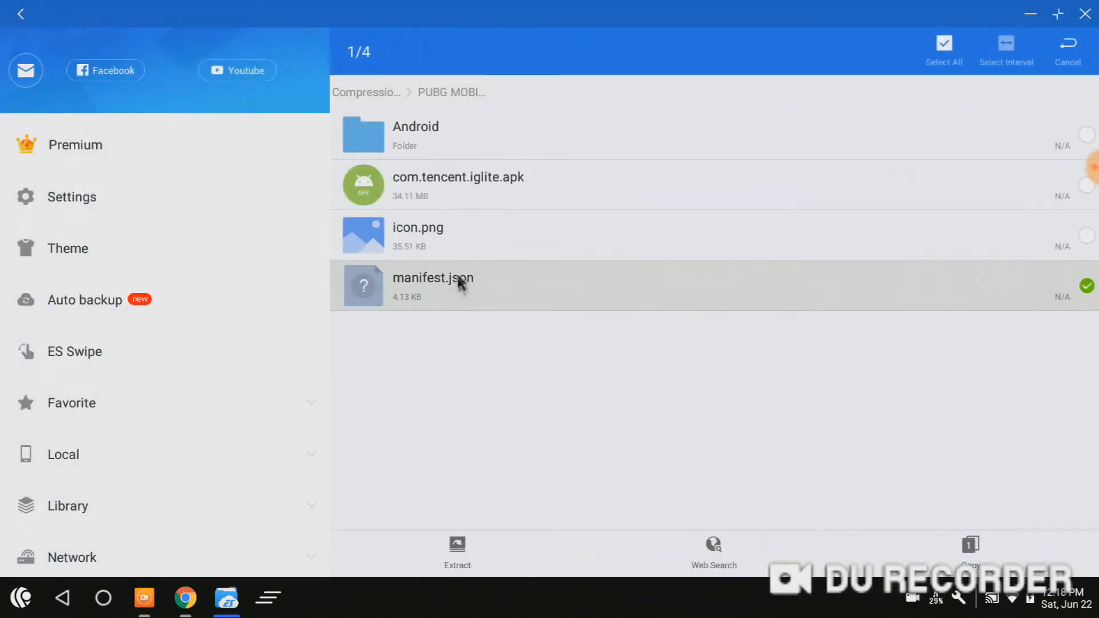
left_click(943, 43)
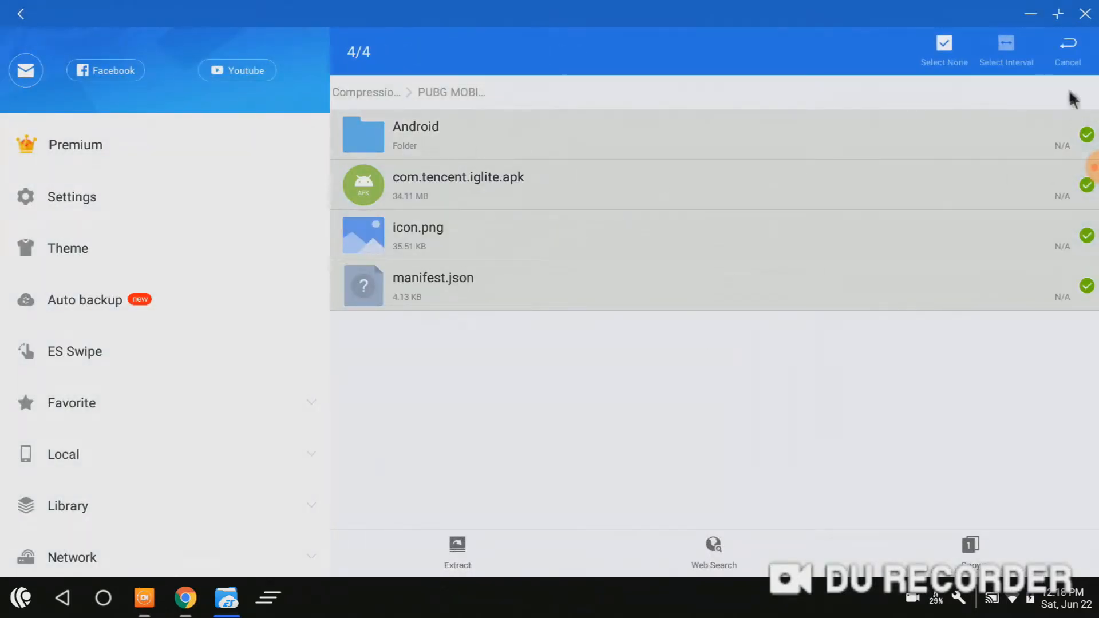
mouse_move(787, 366)
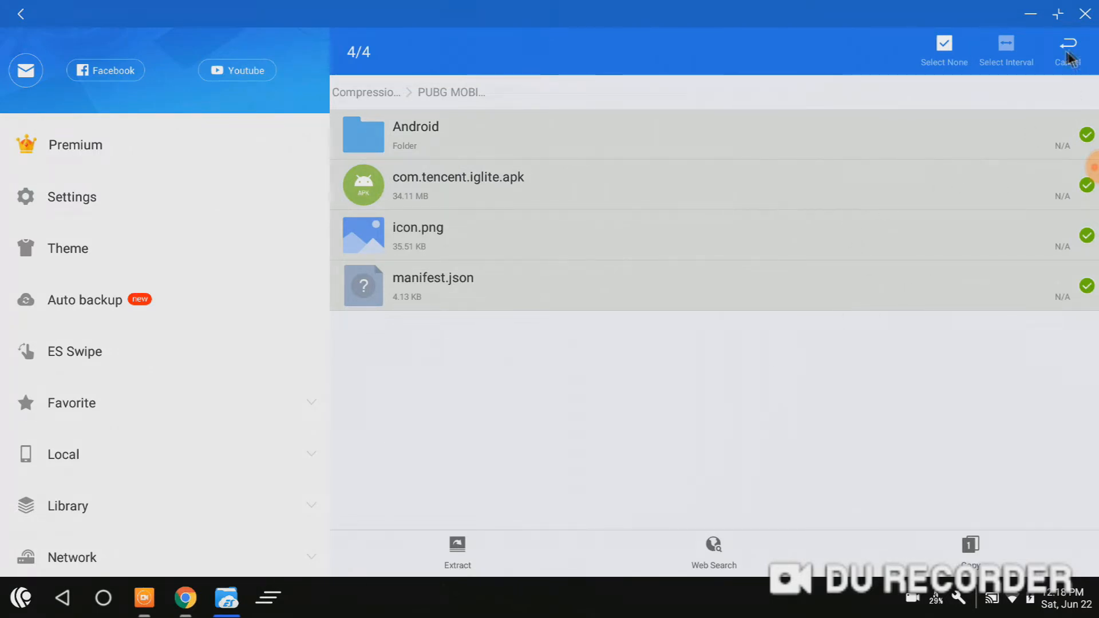
left_click(456, 544)
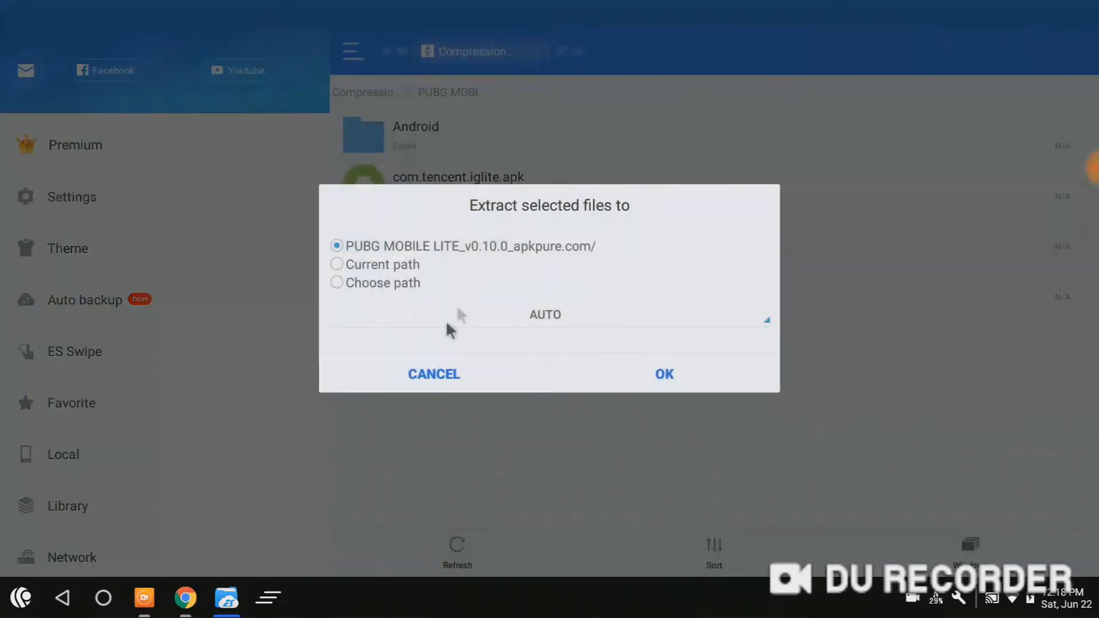
left_click(337, 283)
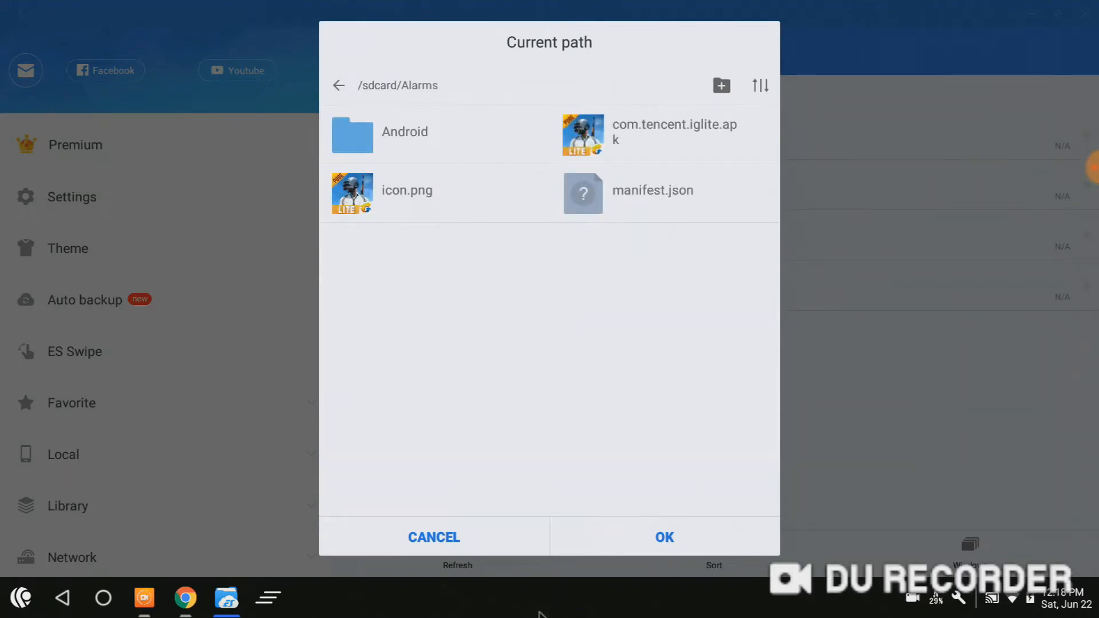
left_click(340, 85)
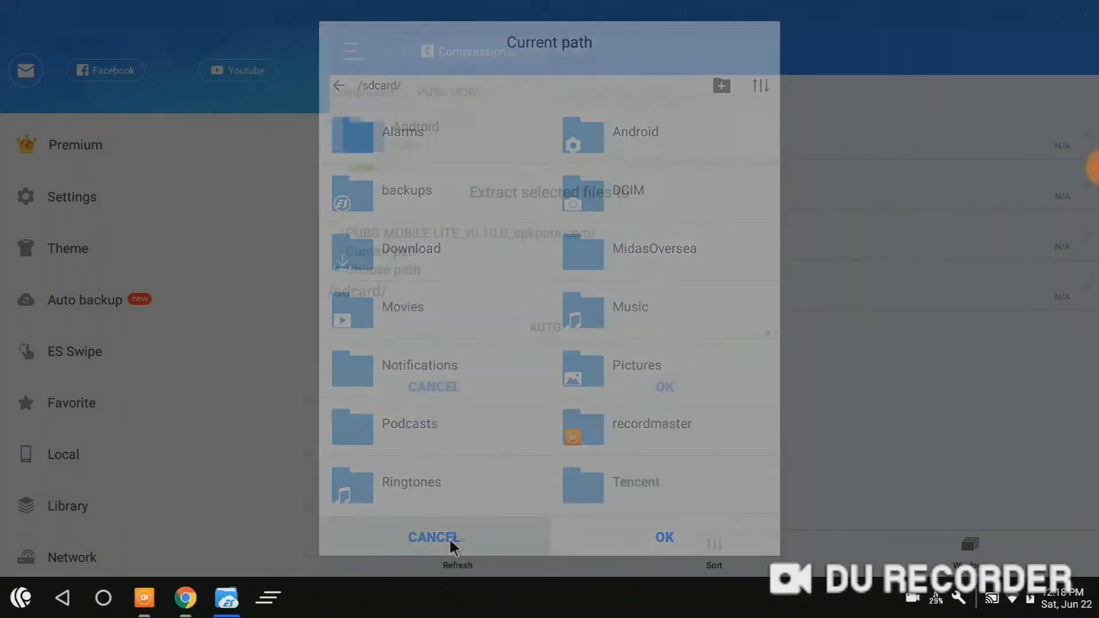
left_click(434, 537)
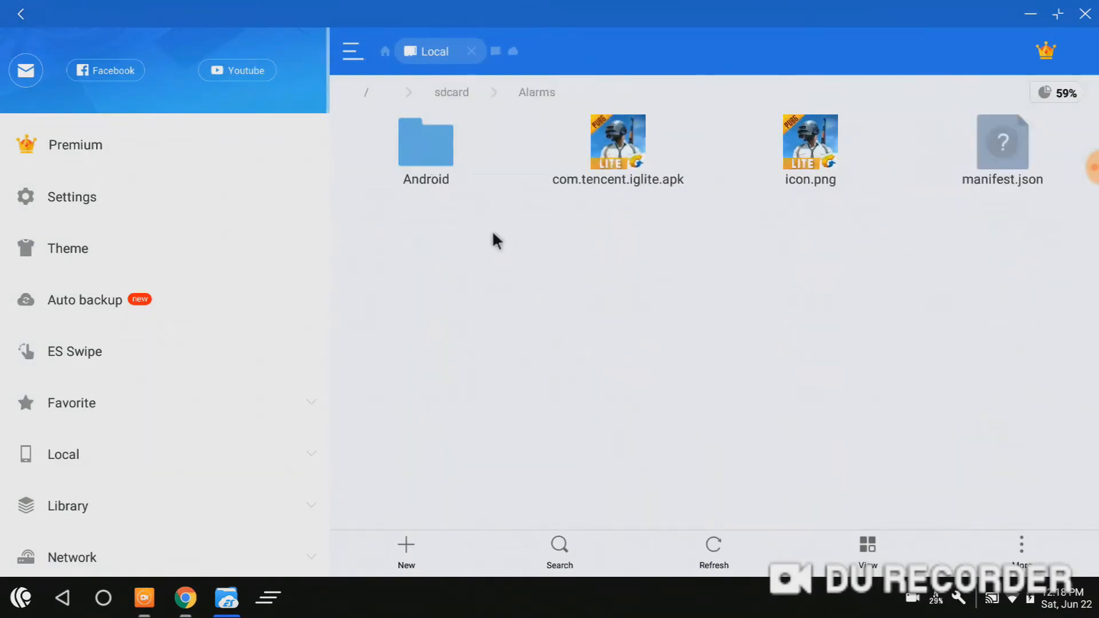
mouse_move(778, 387)
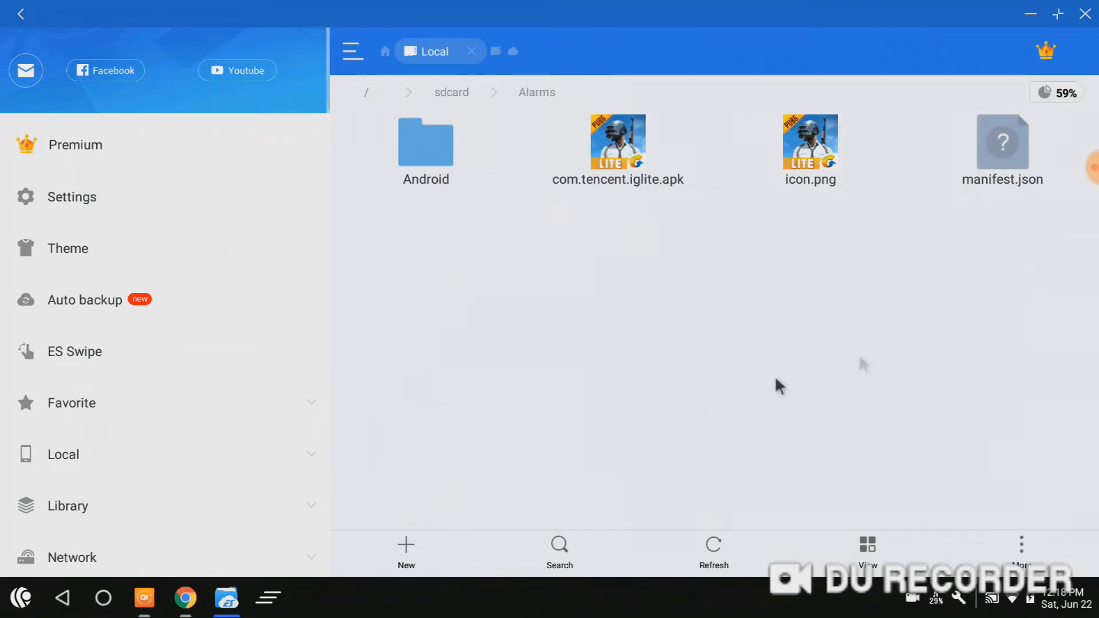
mouse_move(680, 293)
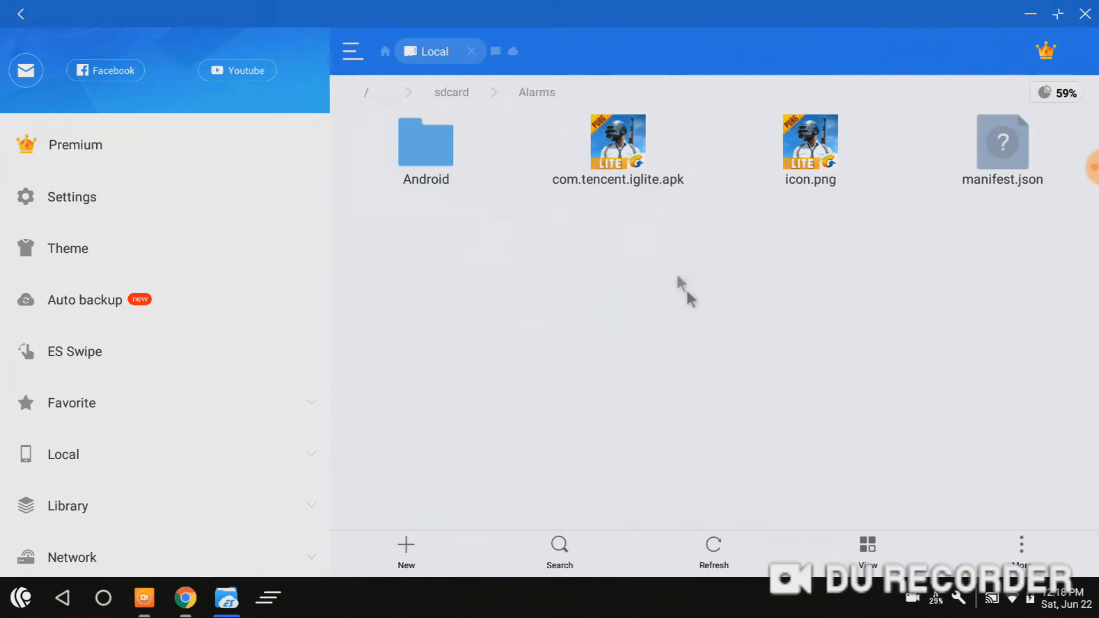
Open com.tencent.iglite.apk's properties and start installing PUBG Mobile Lite.
double_click(618, 141)
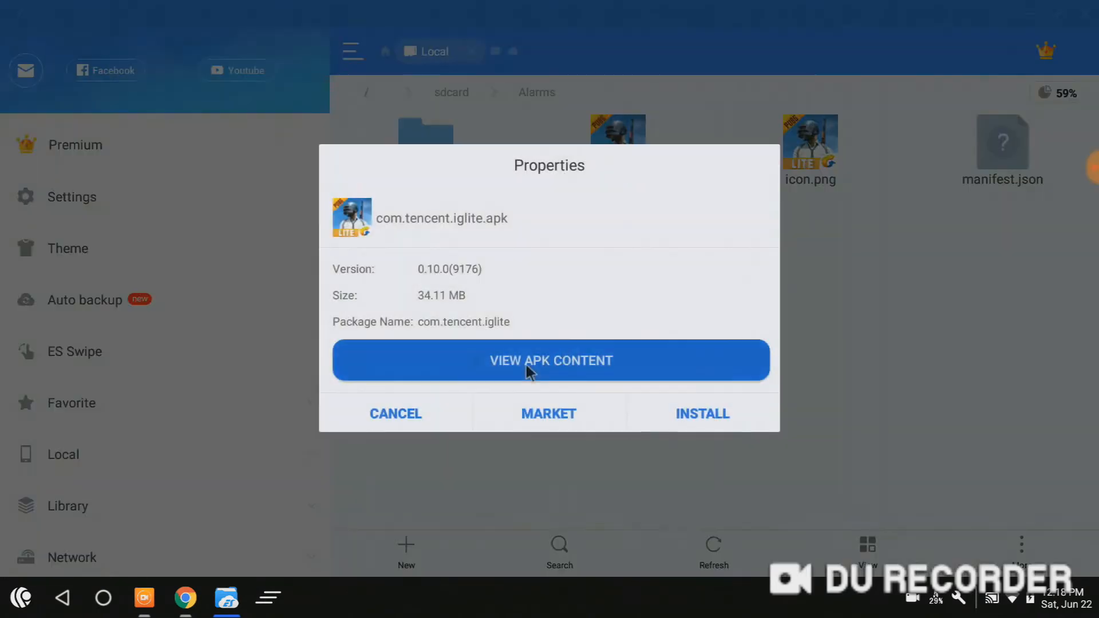
mouse_move(600, 376)
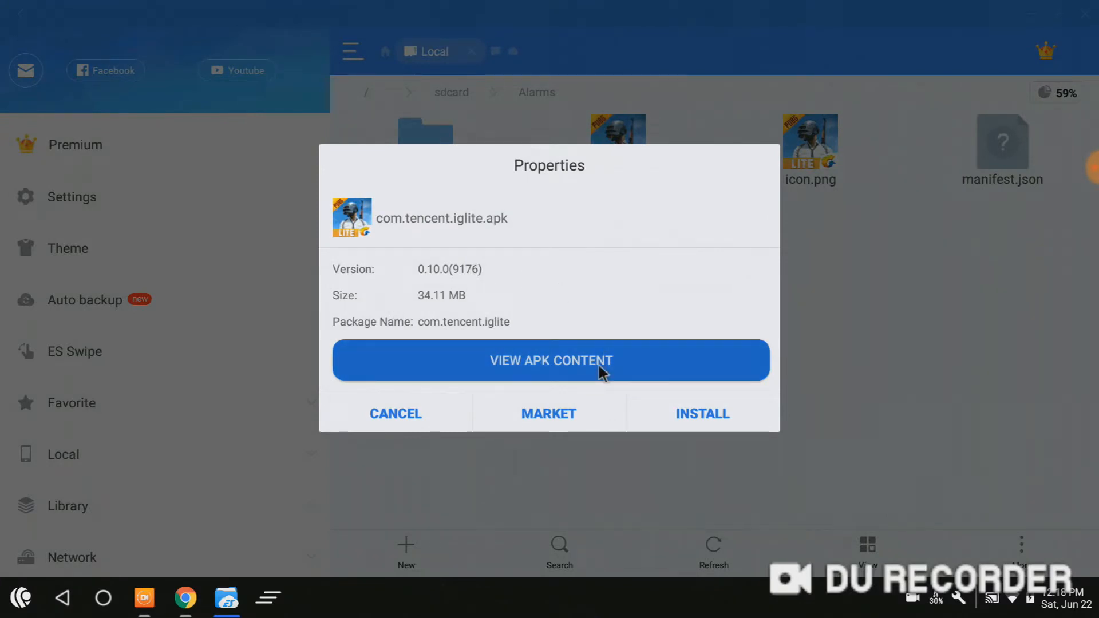
left_click(551, 360)
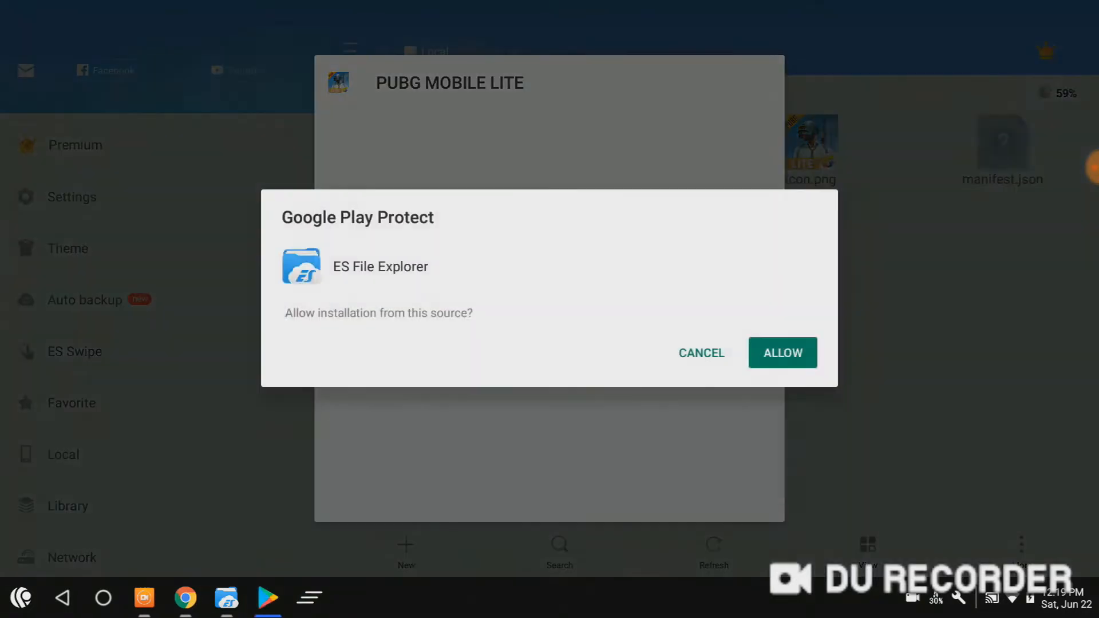
Allow installs from ES File Explorer so PUBG Mobile Lite installs.
left_click(782, 353)
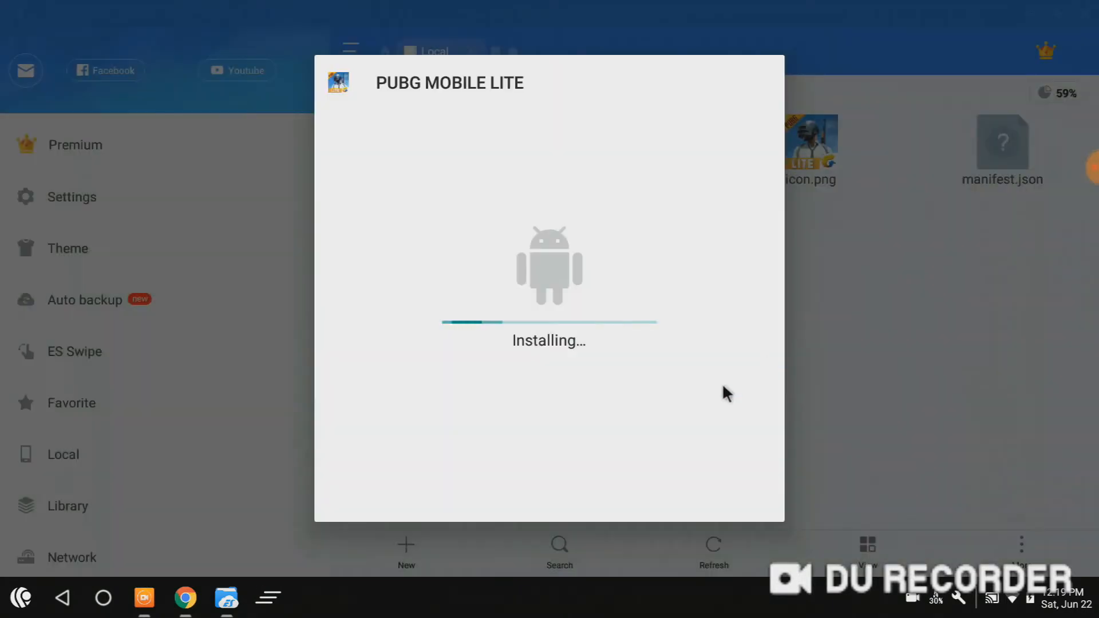
mouse_move(696, 367)
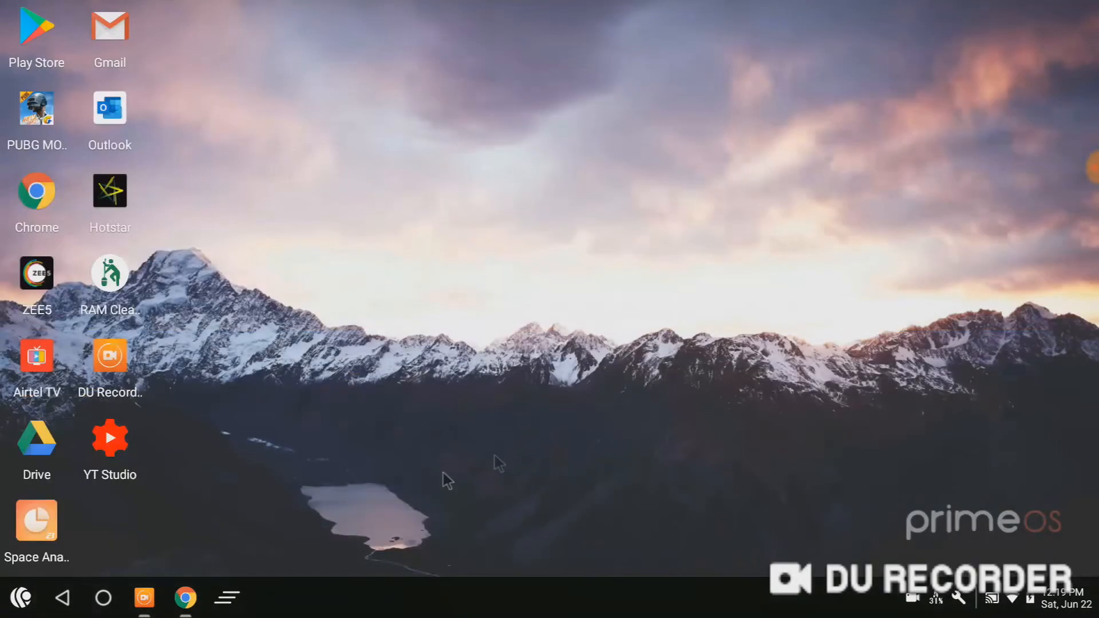
mouse_move(23, 607)
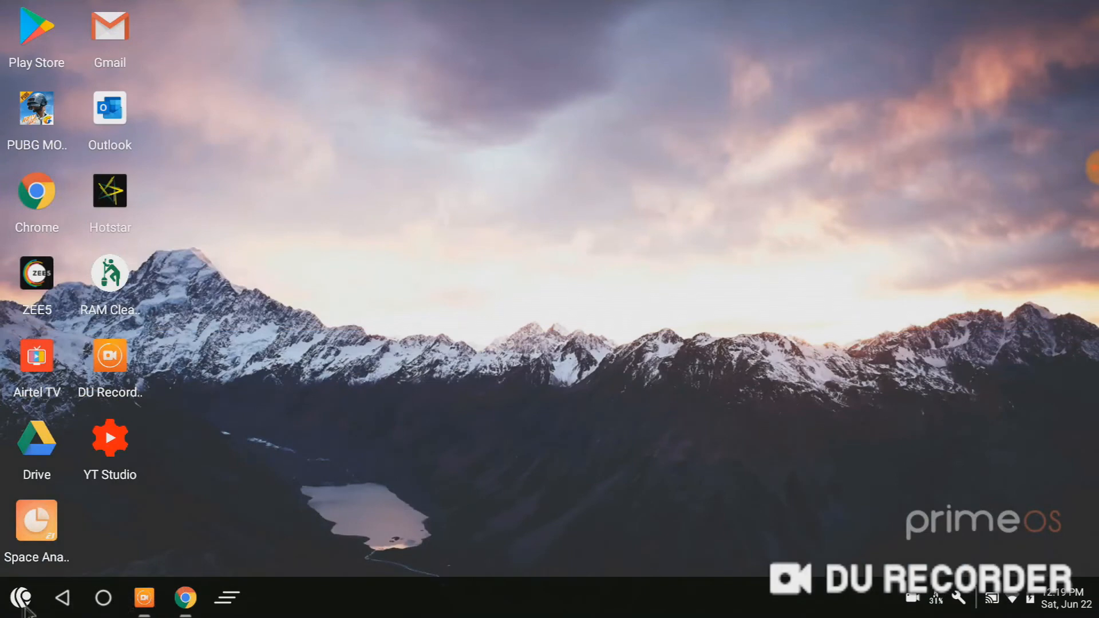
mouse_move(796, 281)
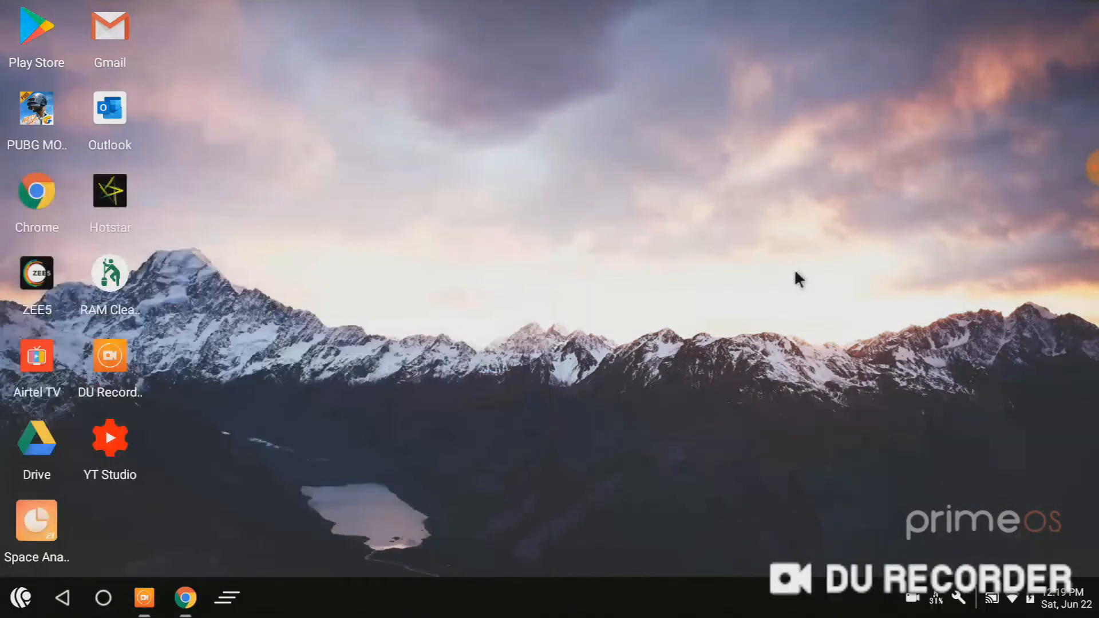
Browse to Alarms/Android/obb and copy the com.tencent.iglite folder.
left_click(21, 599)
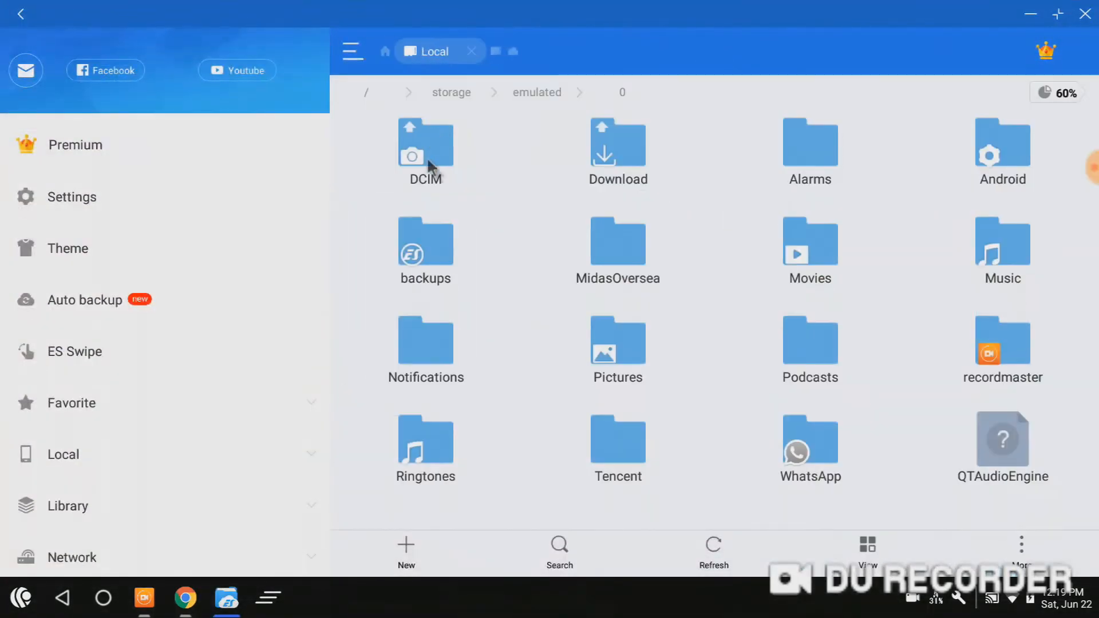
double_click(809, 143)
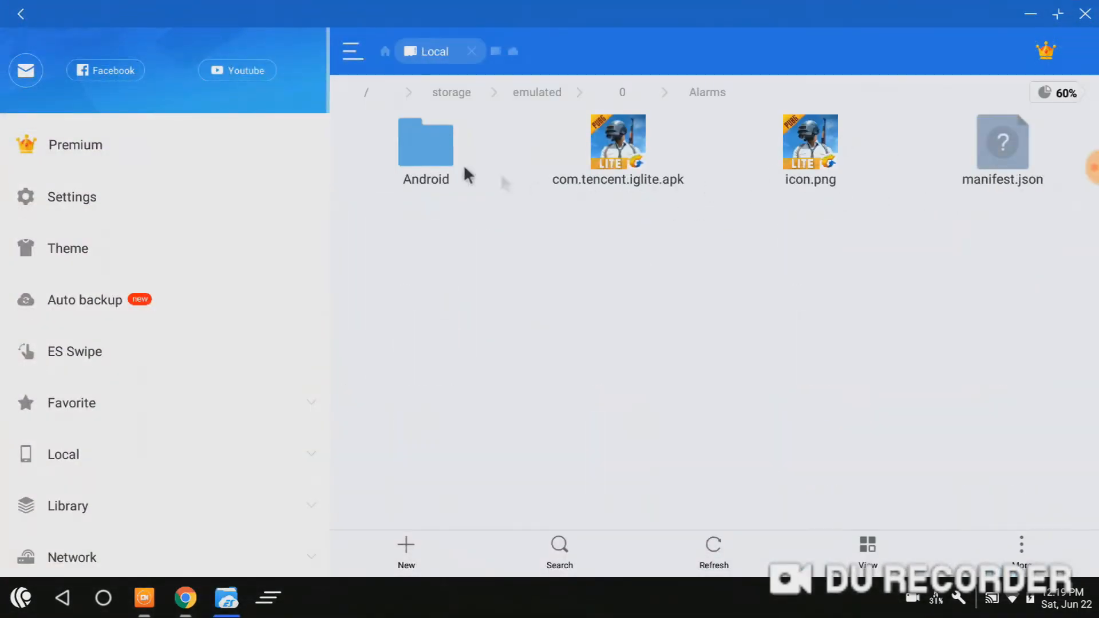
double_click(425, 143)
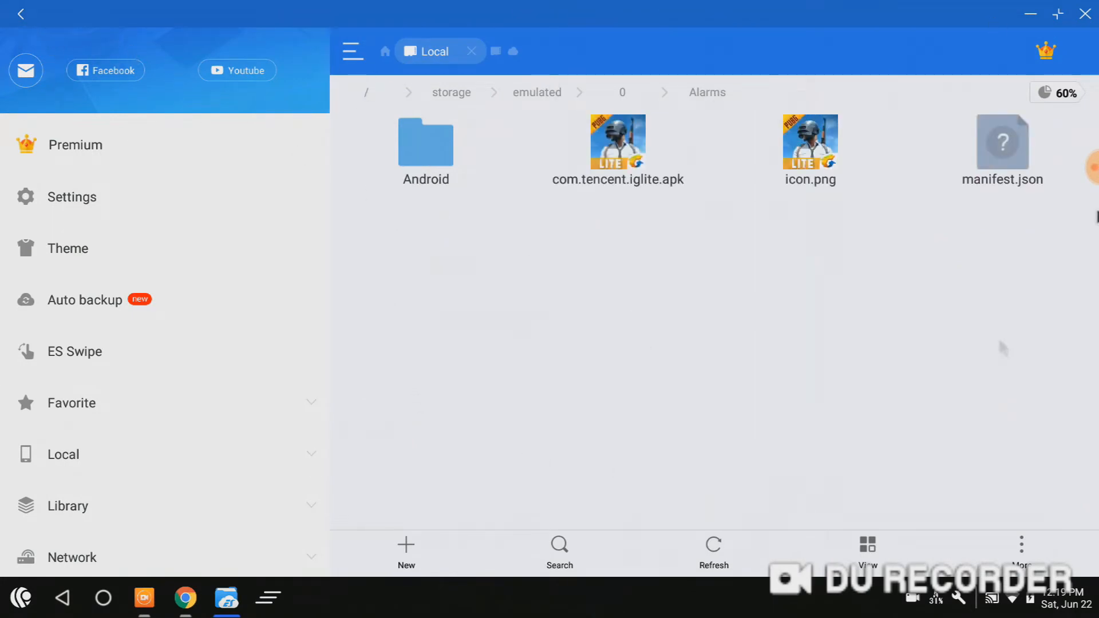
mouse_move(448, 167)
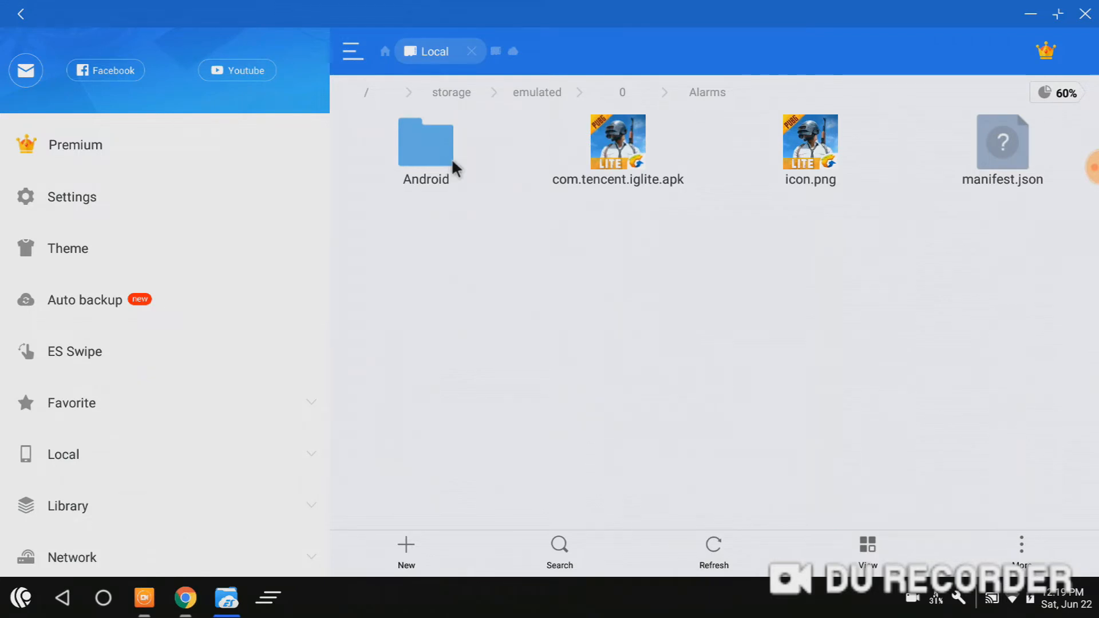
double_click(425, 143)
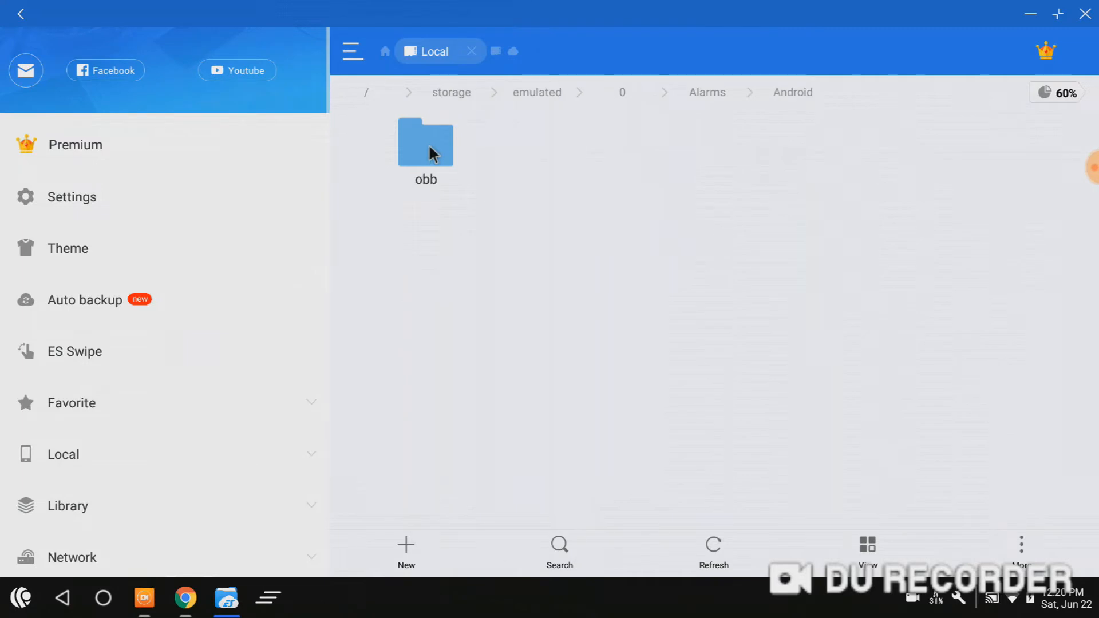
double_click(425, 143)
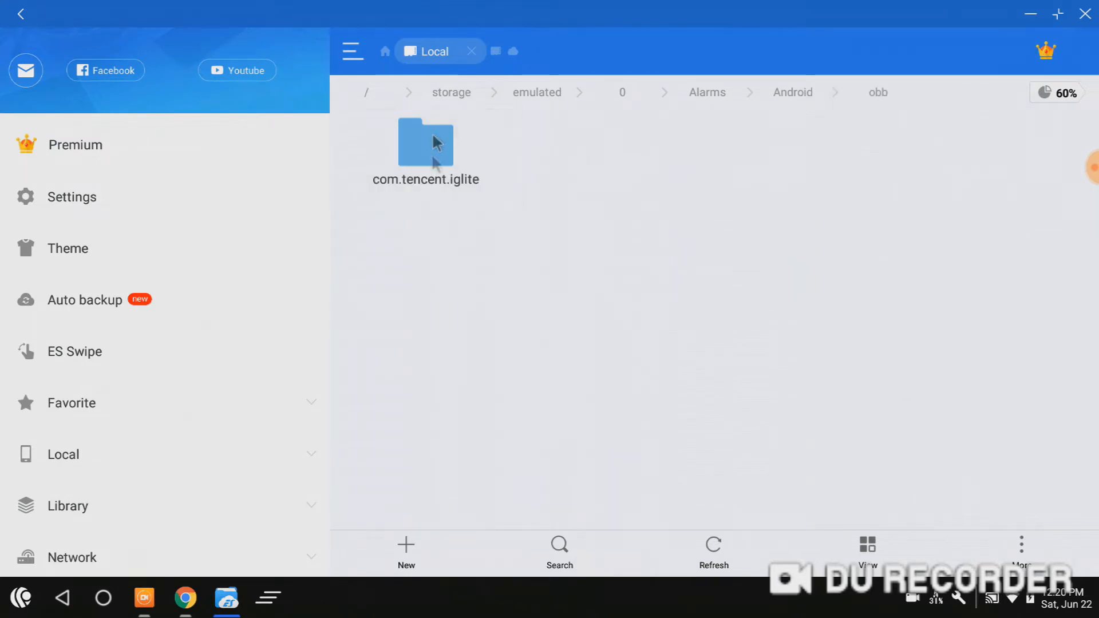
left_click(426, 144)
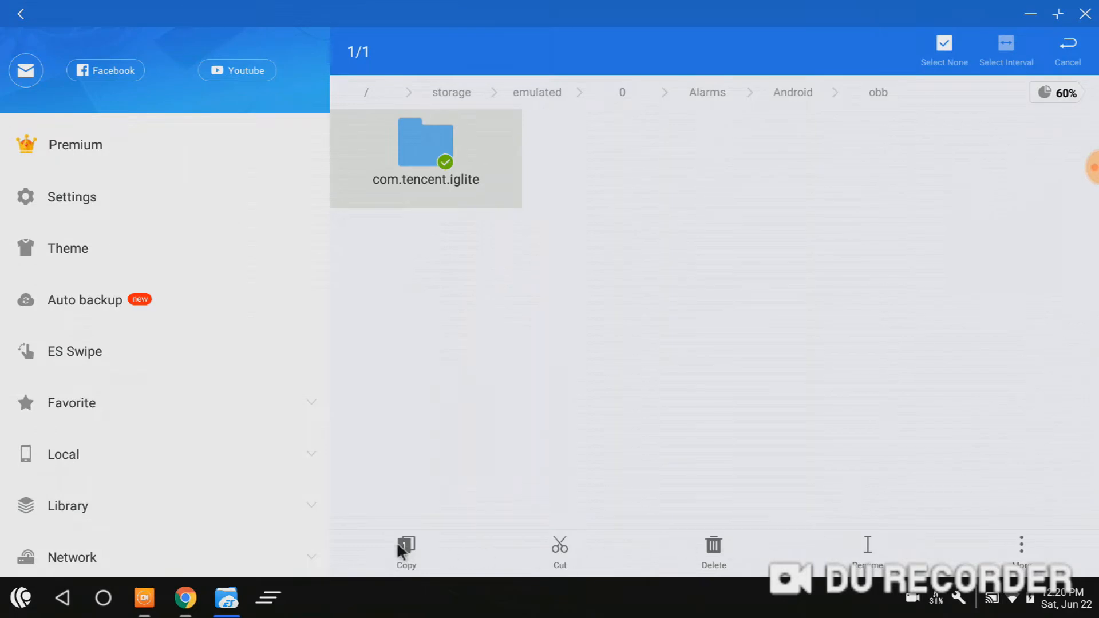
left_click(406, 549)
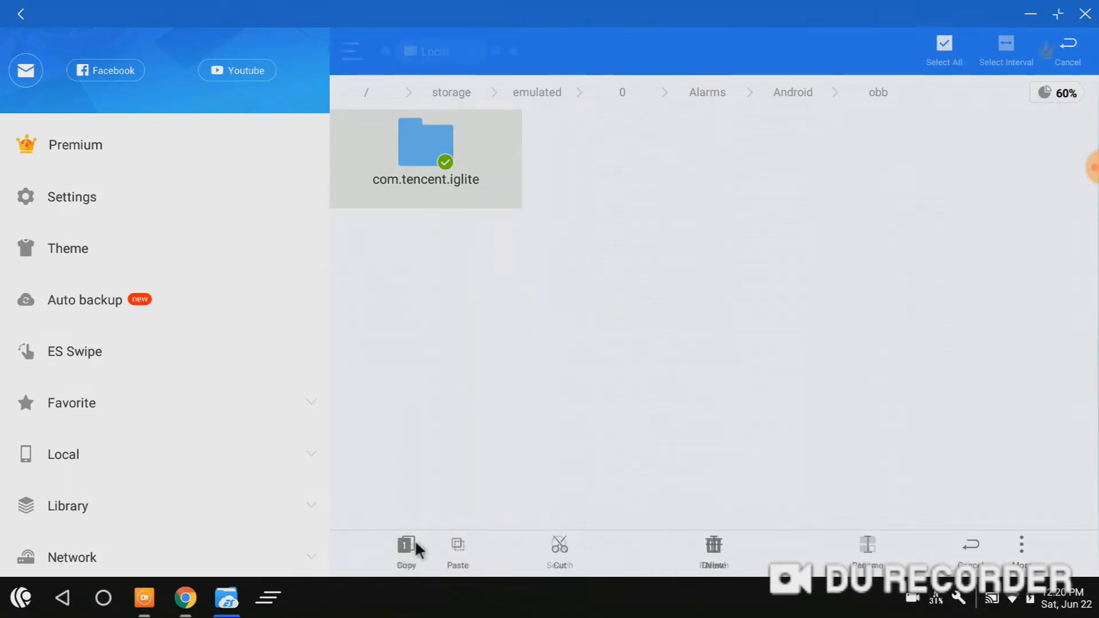
Paste com.tencent.iglite (325.25 MB) into storage/emulated/0/Android/obb.
left_click(406, 548)
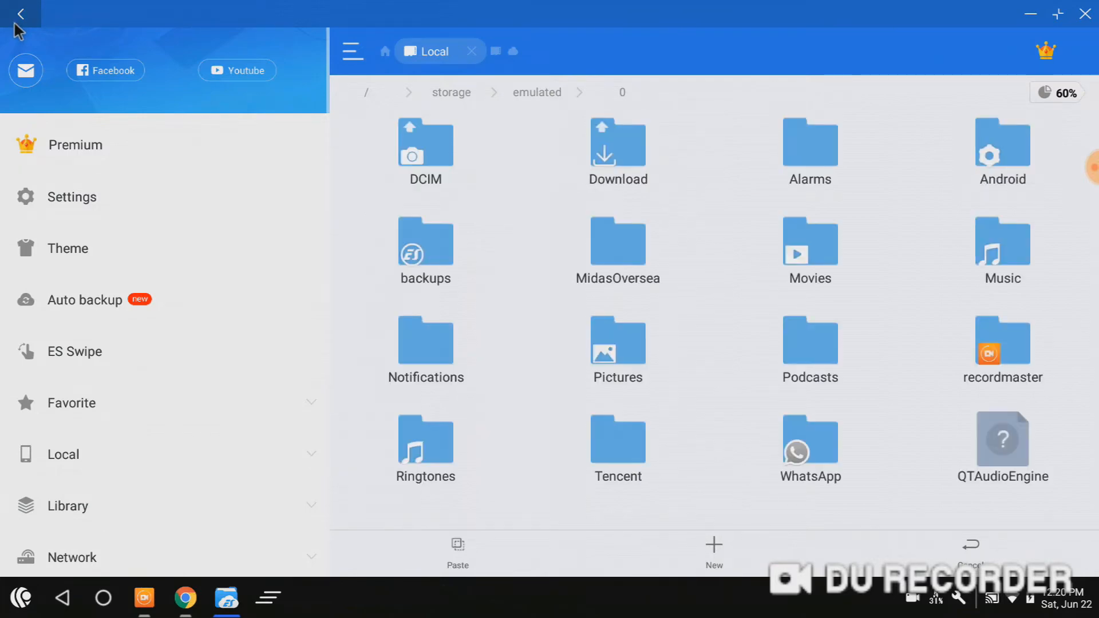
mouse_move(420, 289)
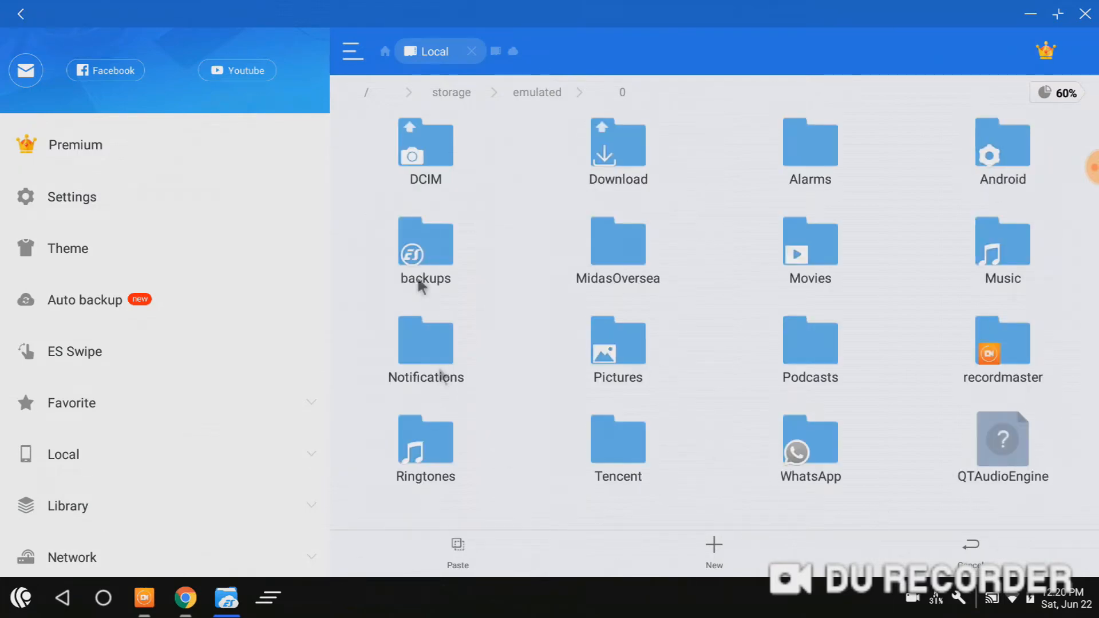
mouse_move(1023, 167)
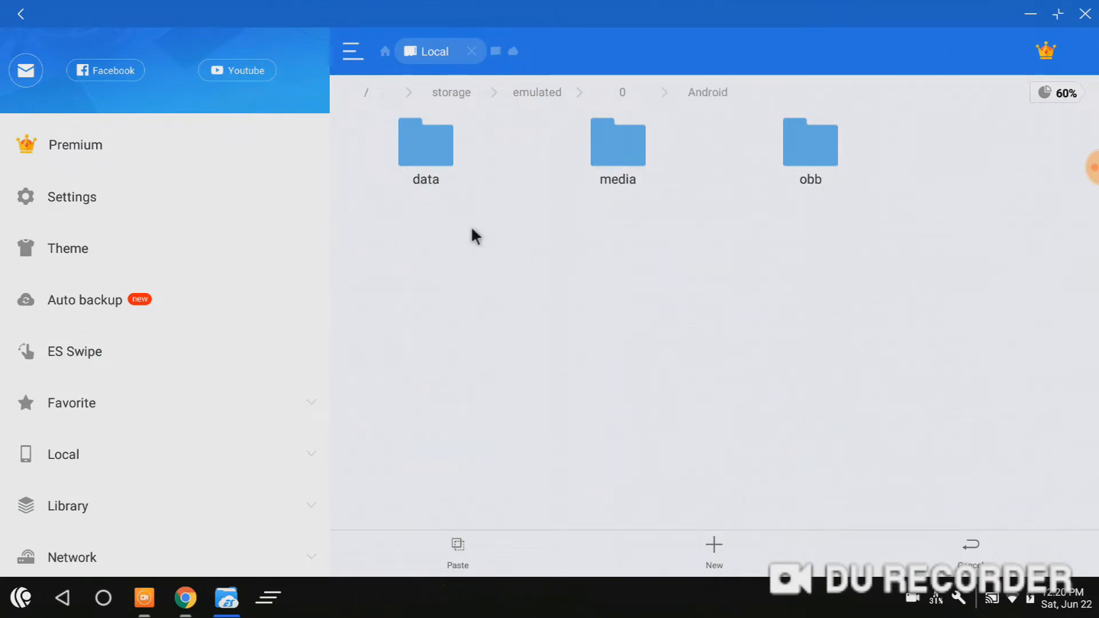
double_click(809, 142)
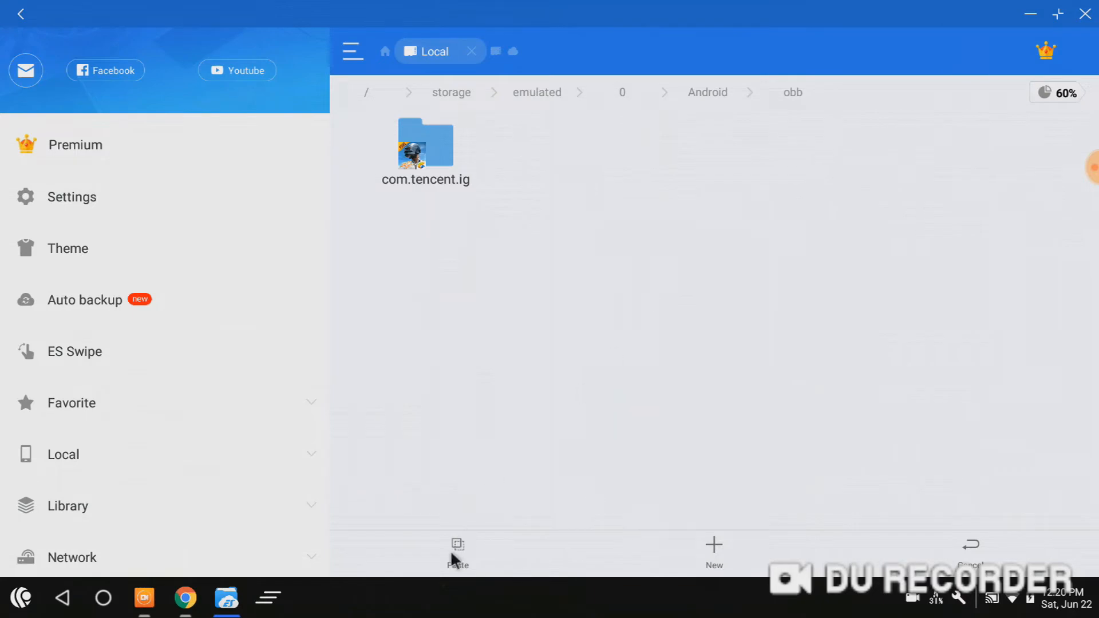
left_click(457, 544)
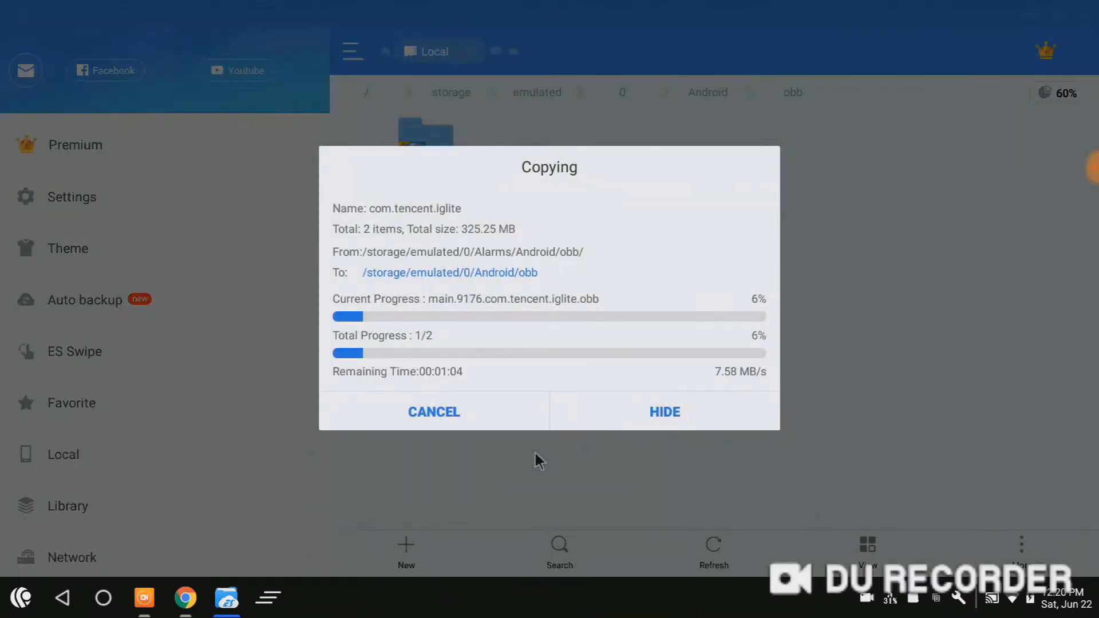
mouse_move(508, 438)
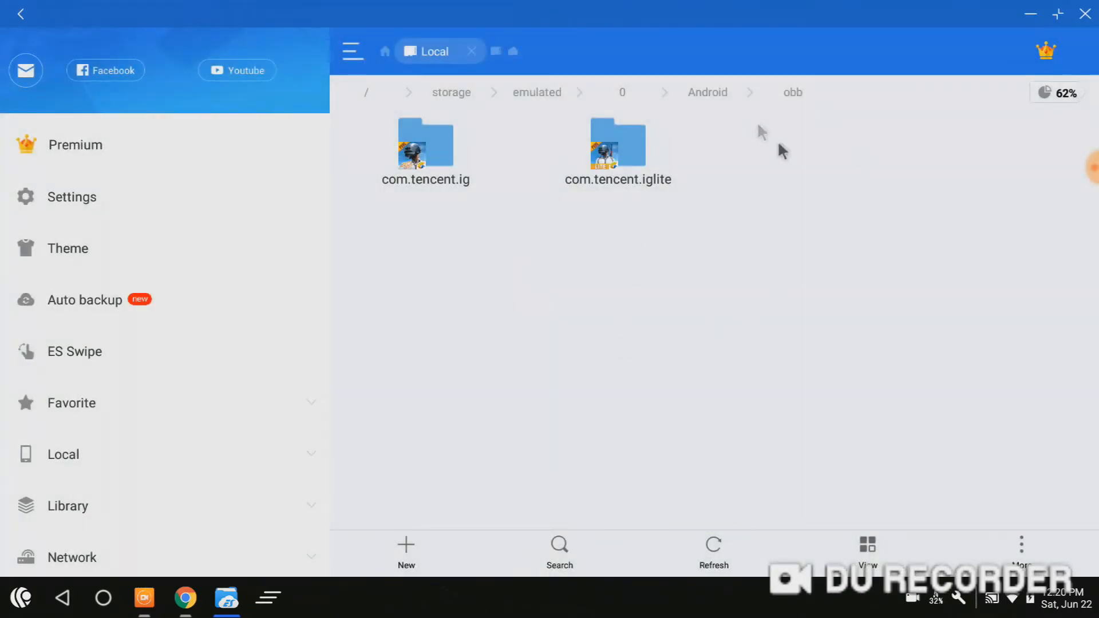
mouse_move(687, 183)
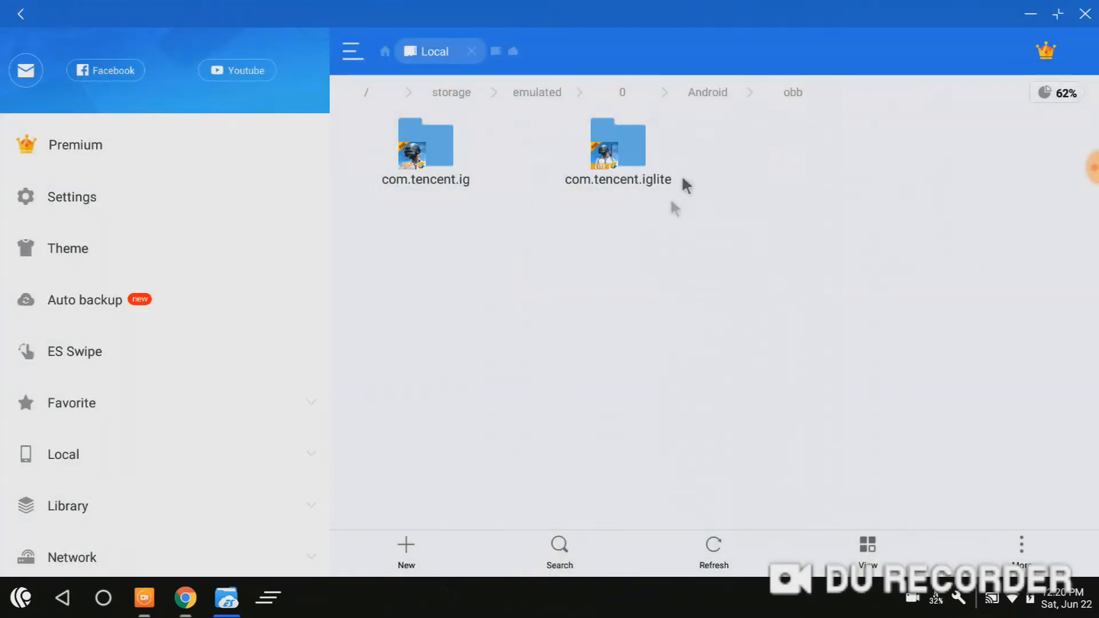
mouse_move(622, 244)
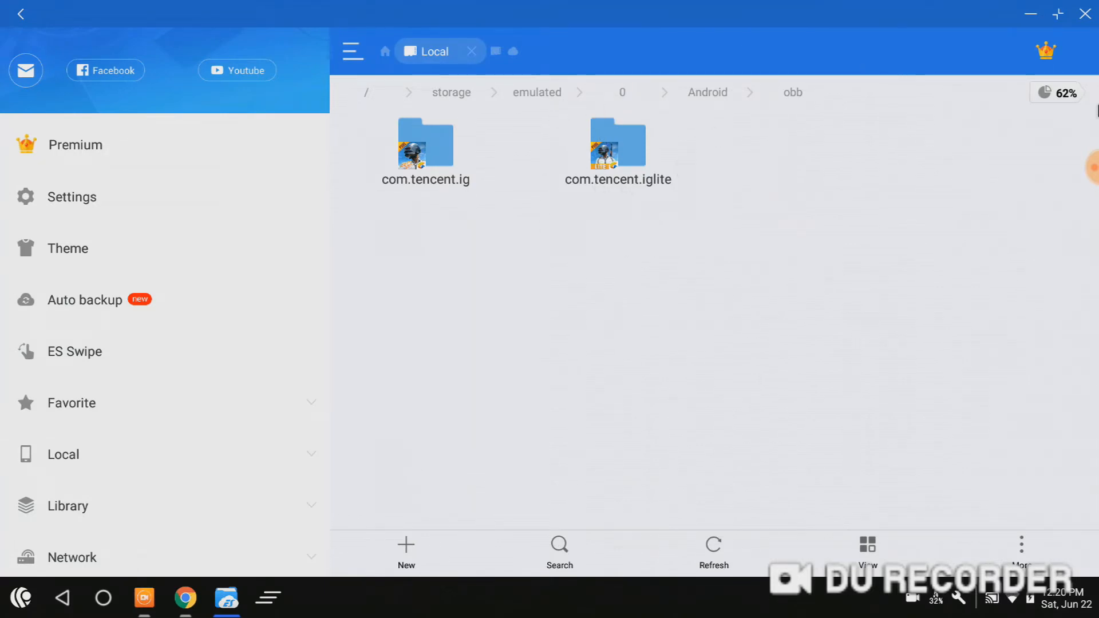
mouse_move(1080, 12)
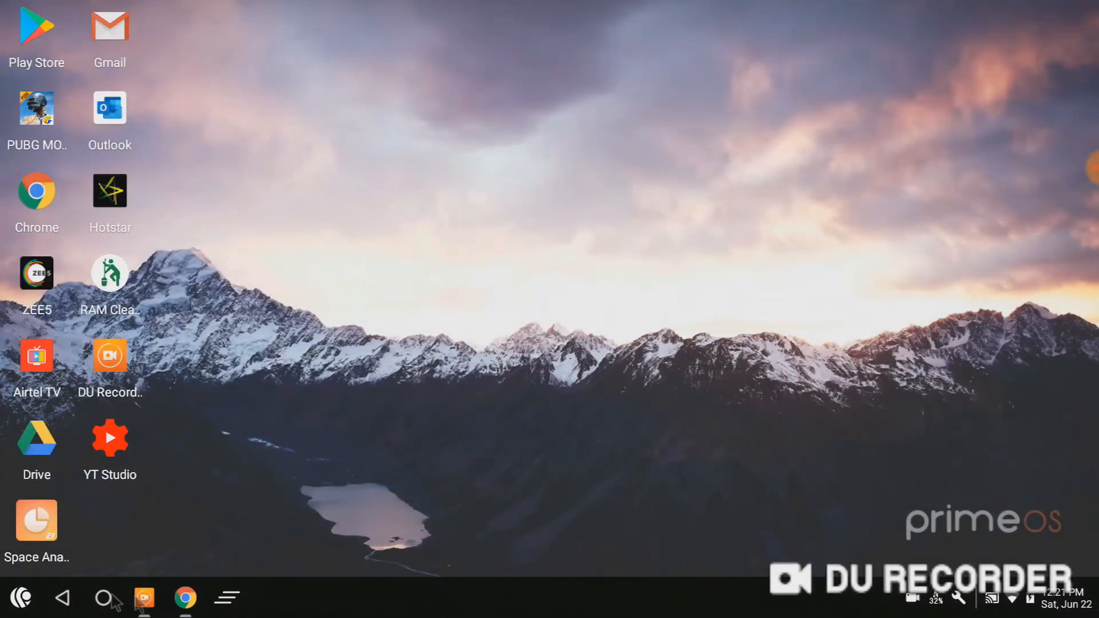
mouse_move(717, 339)
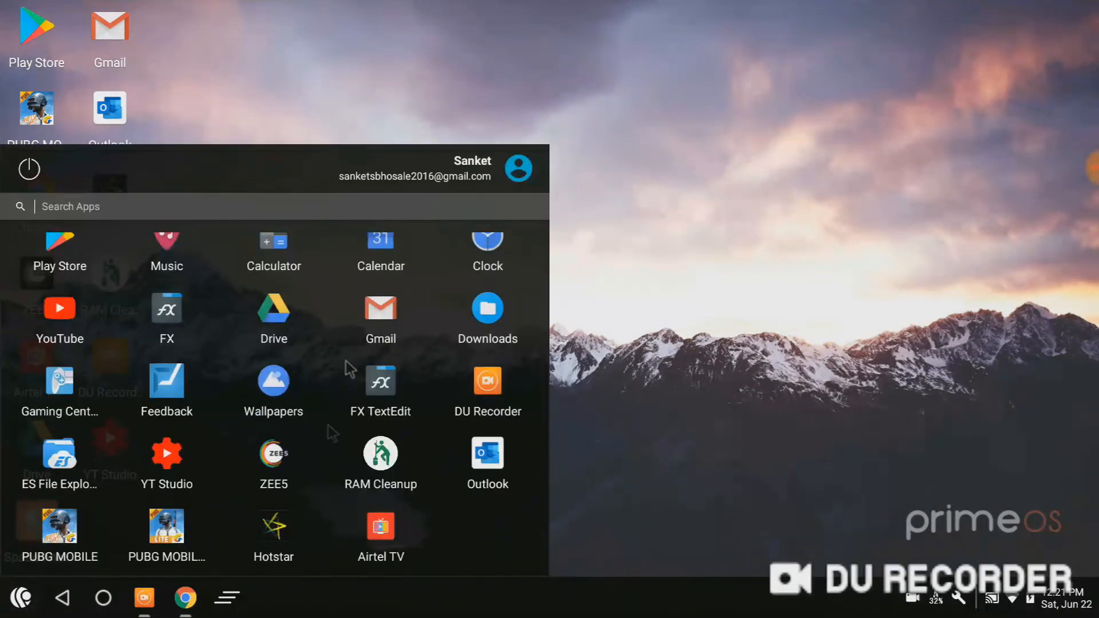
mouse_move(162, 549)
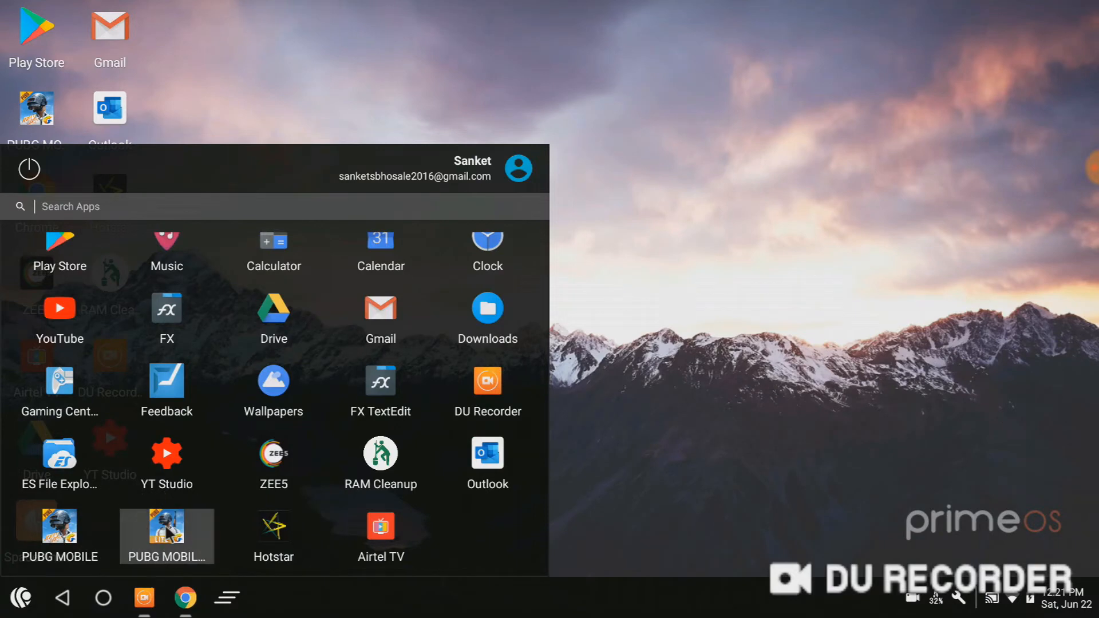
Launch PUBG Mobile Lite from the PrimeOS app list.
left_click(167, 531)
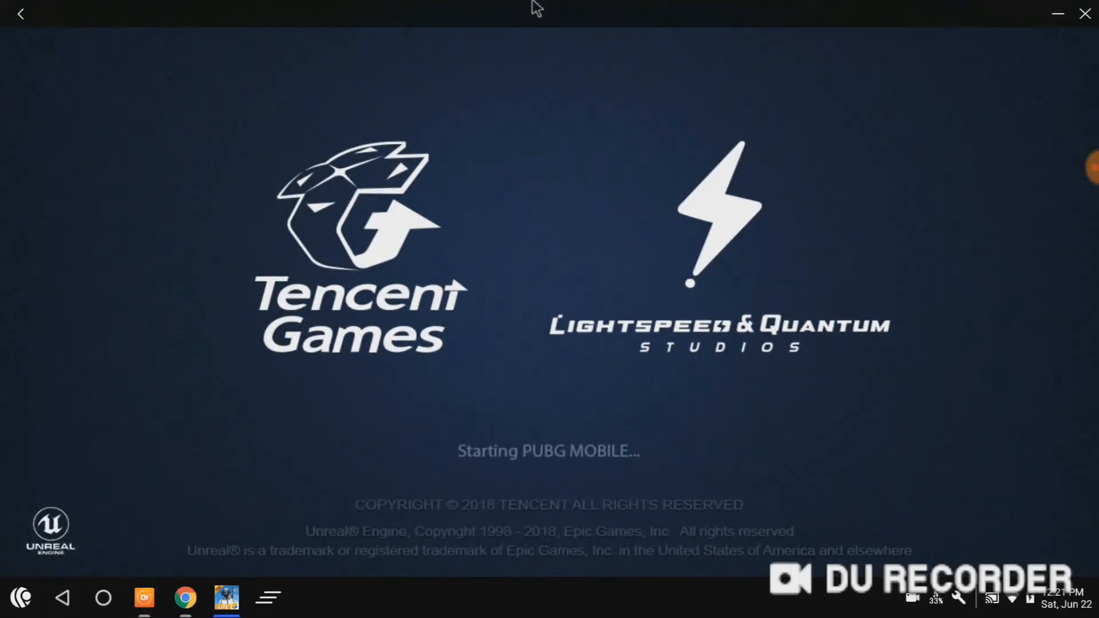
Wait out the Tencent Games splash until the Guest, Play Games and Facebook login appears.
right_click(185, 598)
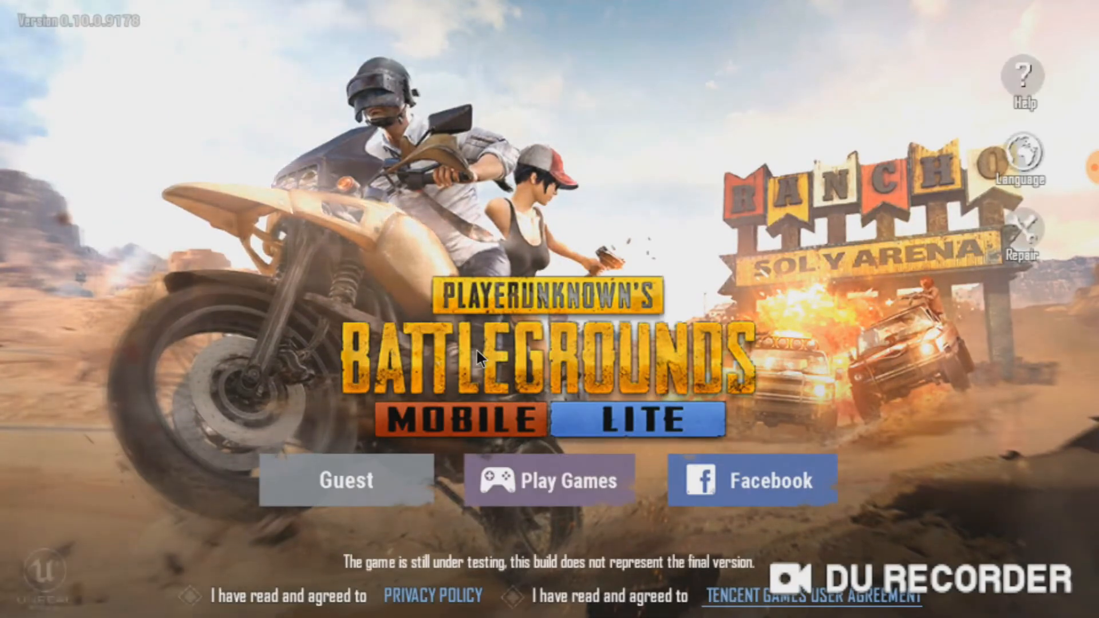
Accept the privacy policy and the end user licence agreement.
left_click(432, 596)
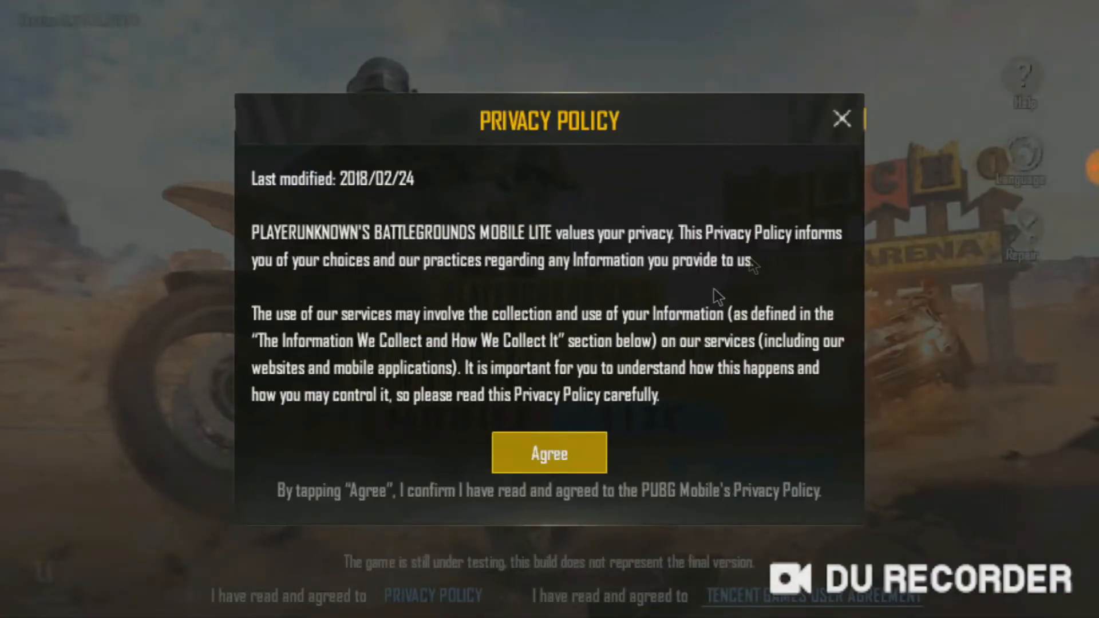
left_click(549, 453)
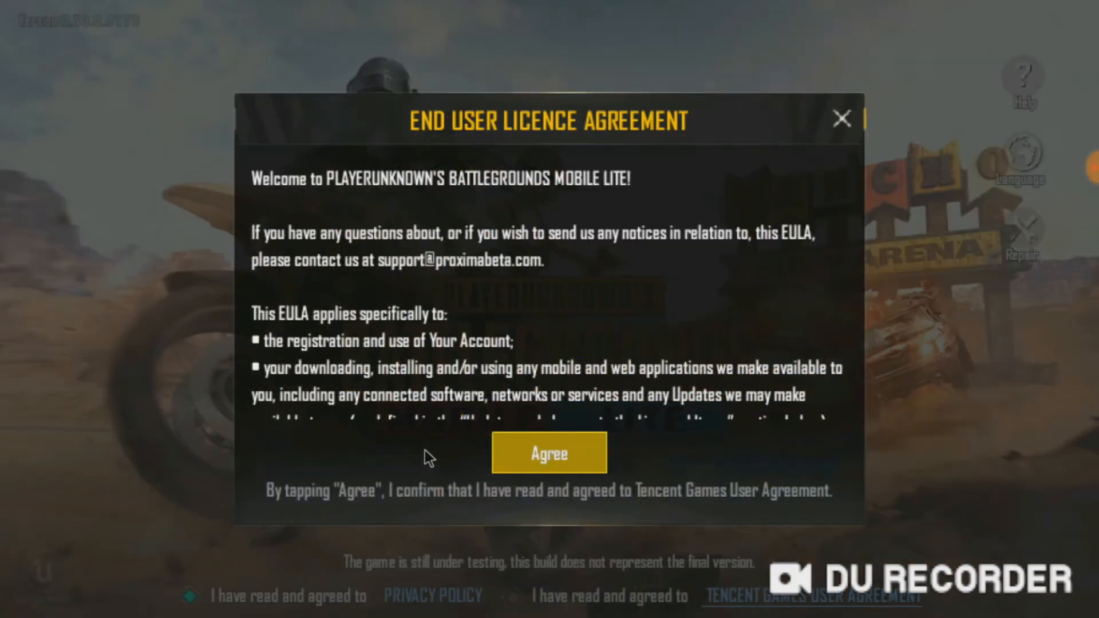
left_click(550, 453)
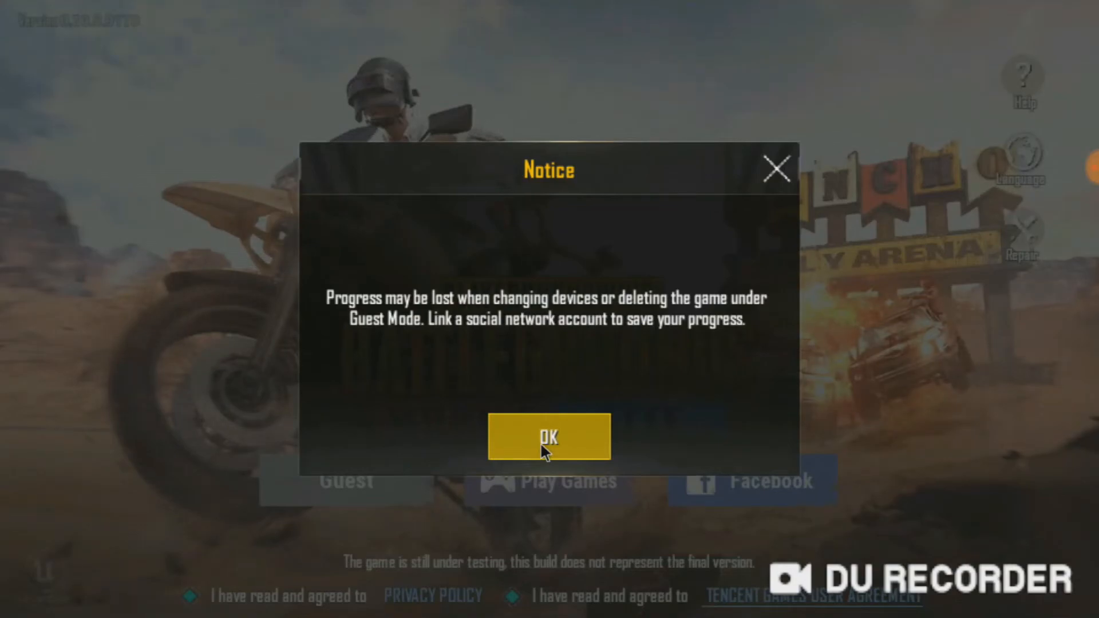
Sign in as Guest and dismiss the server-not-responding and restrict-area error notices.
left_click(550, 437)
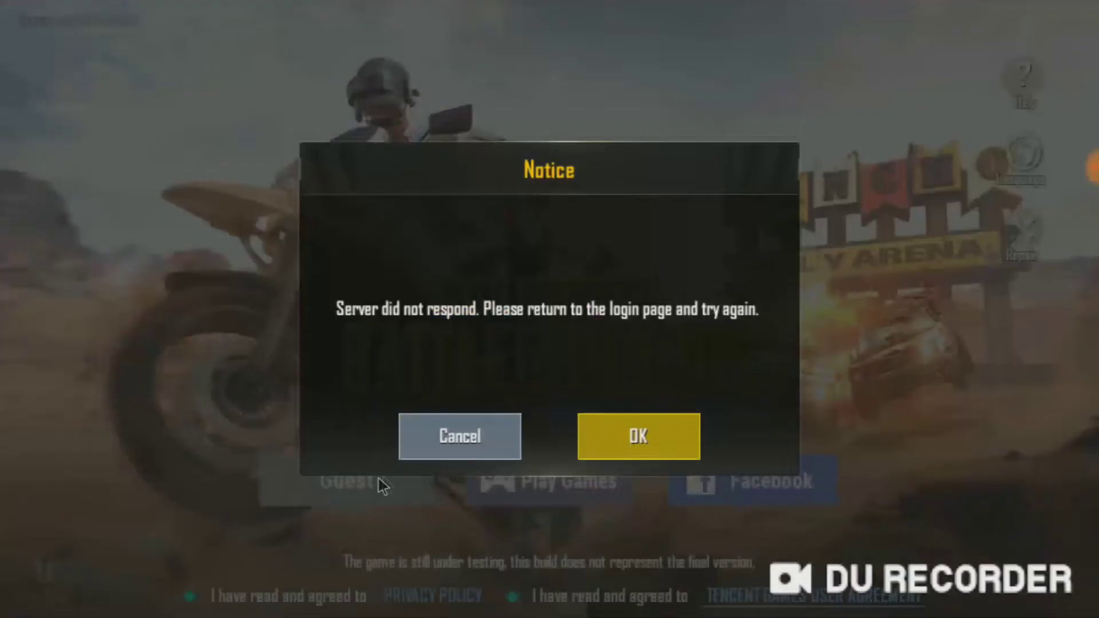
left_click(639, 437)
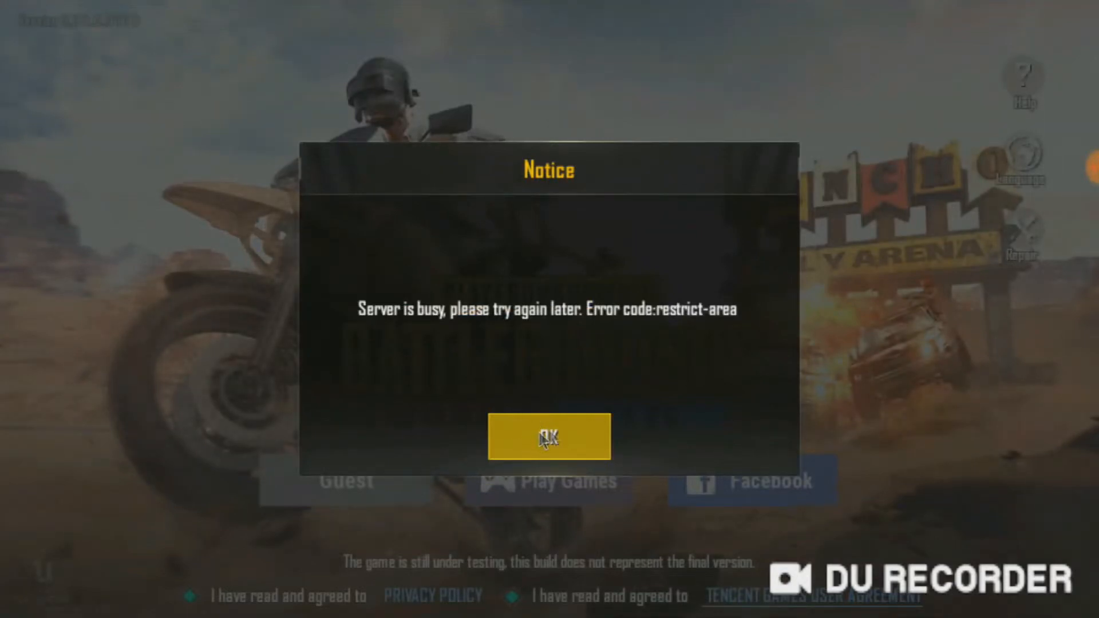
left_click(550, 437)
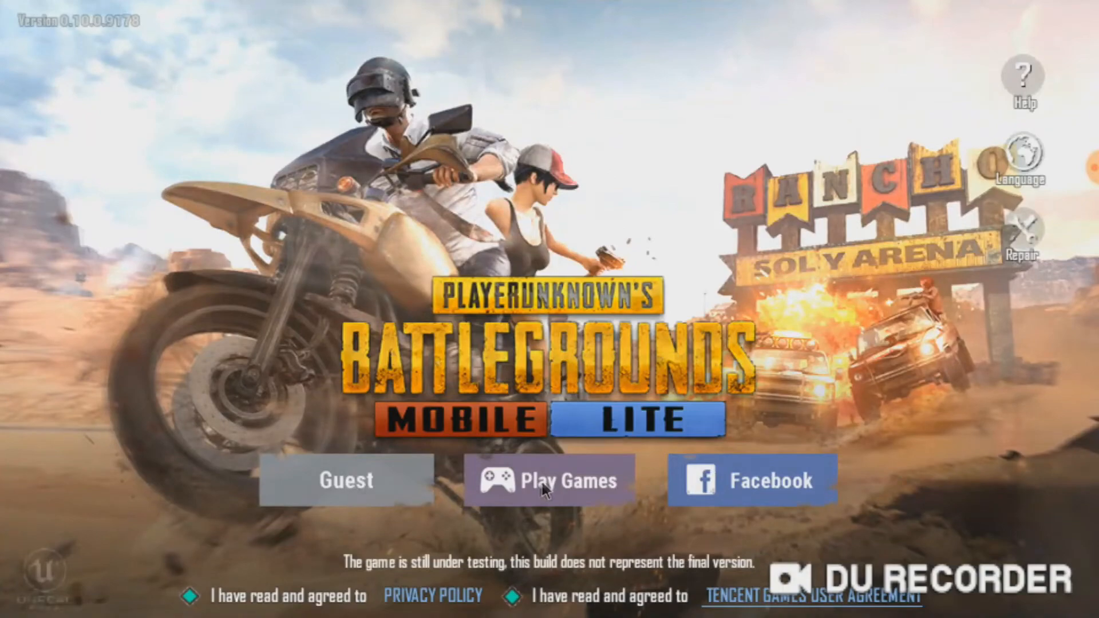
Retry guest sign-in twice, hitting the 'Server is busy, Error code: restrict-area' notice again.
left_click(548, 482)
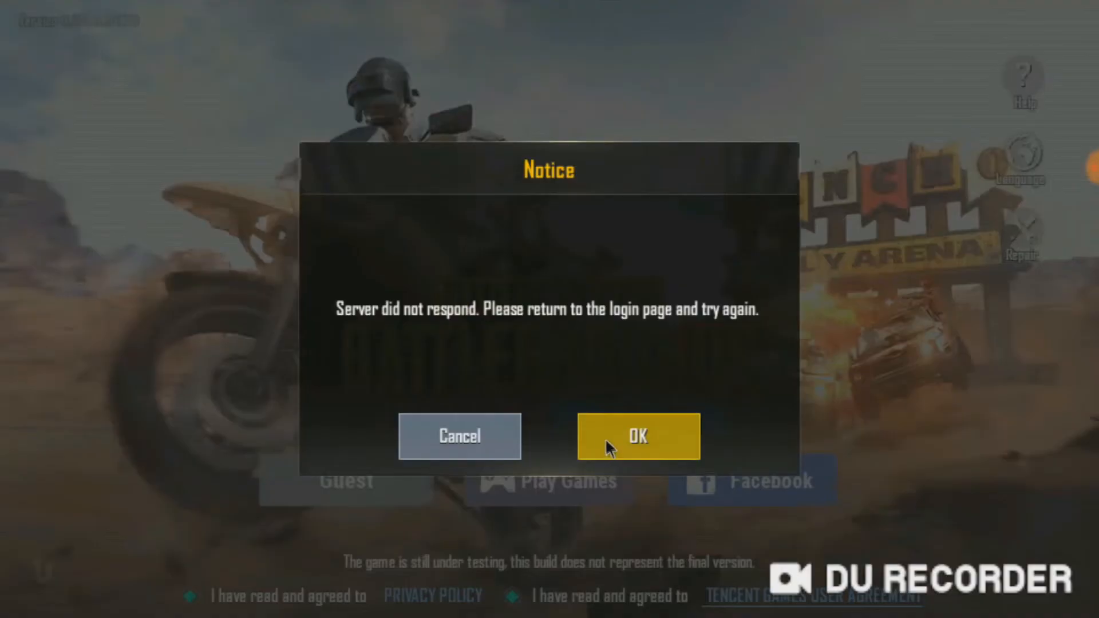
left_click(638, 437)
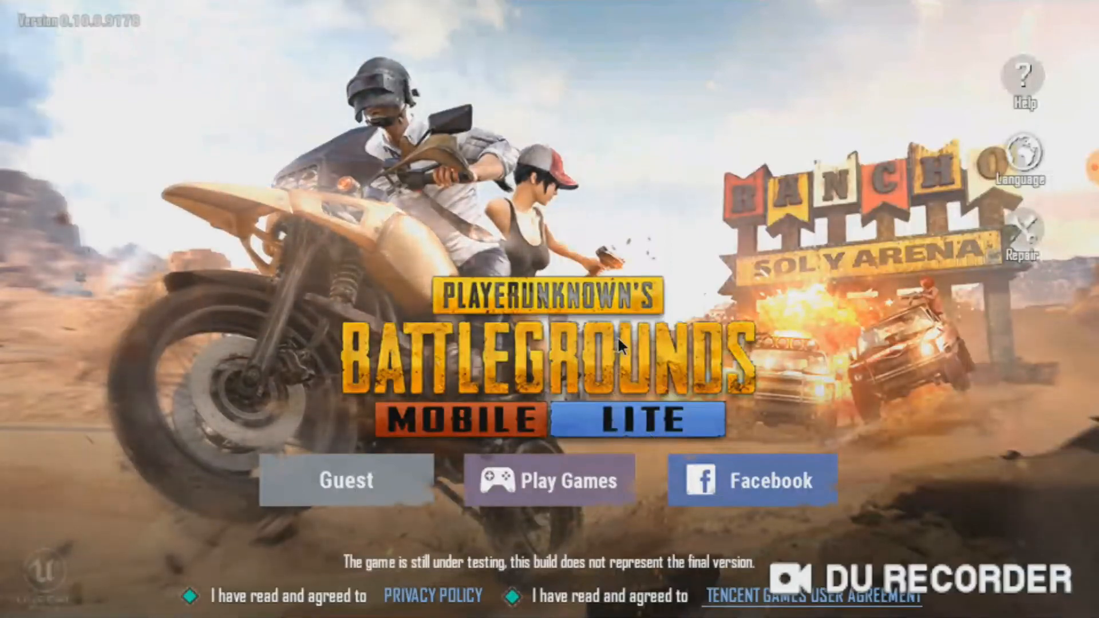
left_click(346, 481)
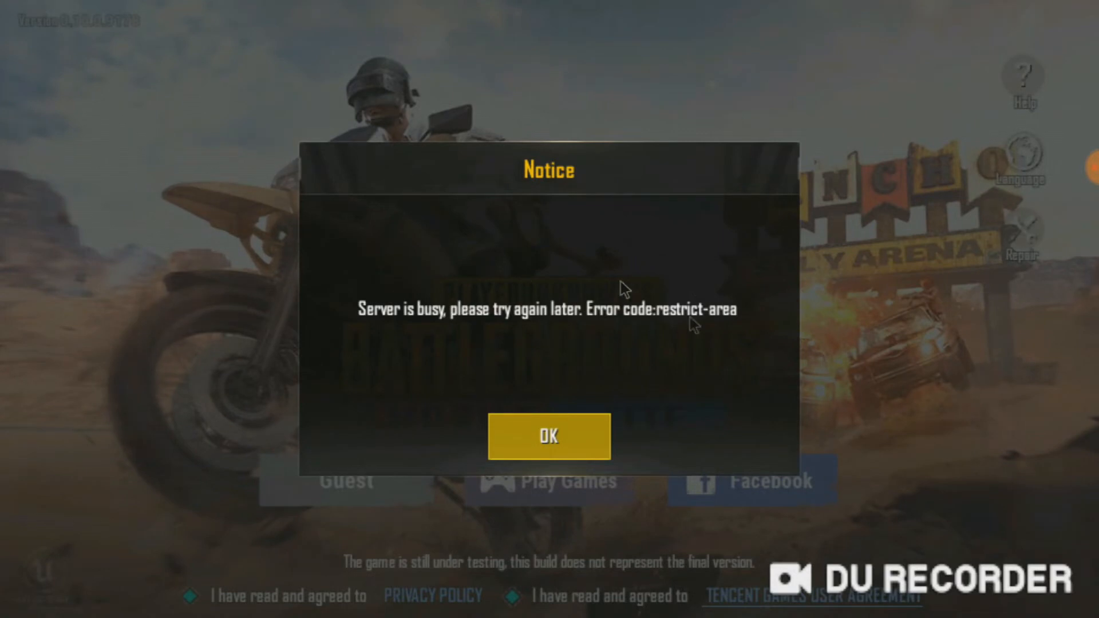
mouse_move(380, 340)
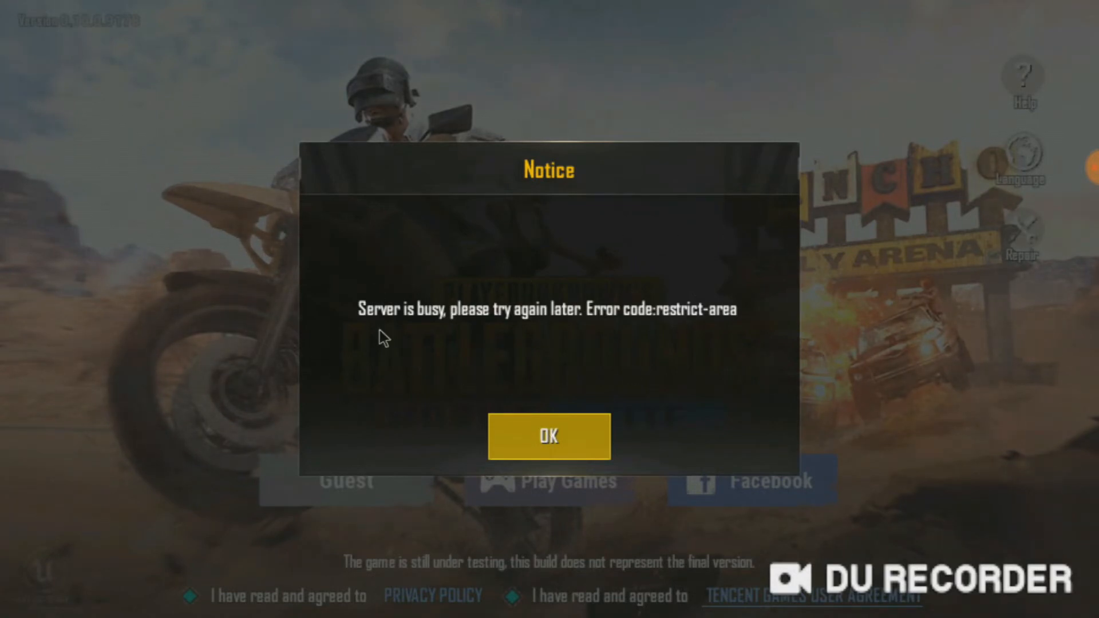
mouse_move(382, 285)
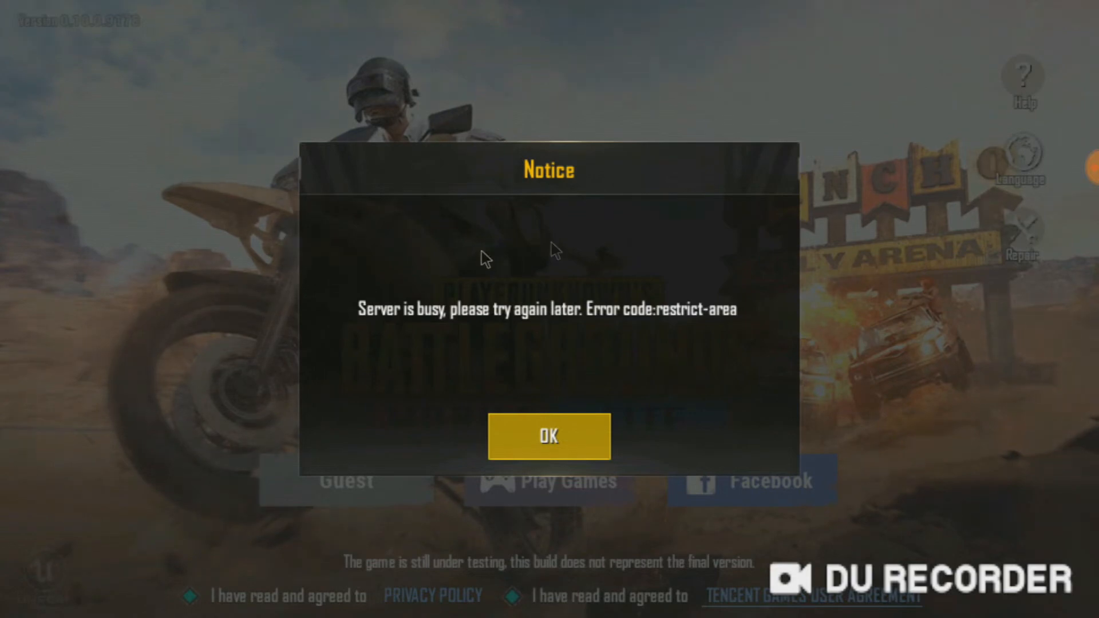
mouse_move(737, 262)
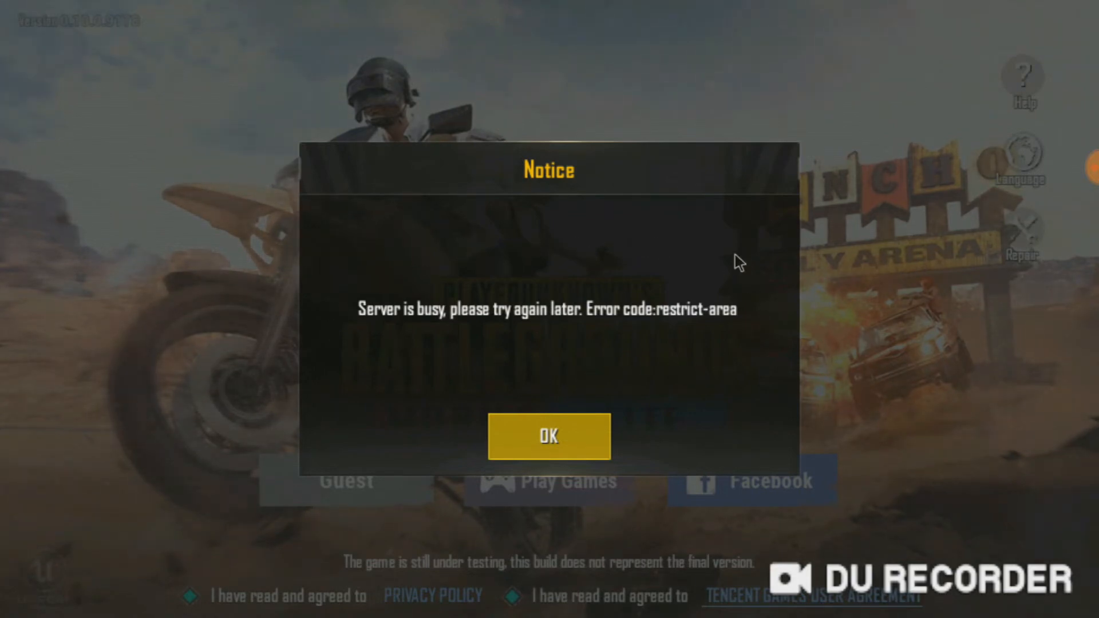
mouse_move(801, 298)
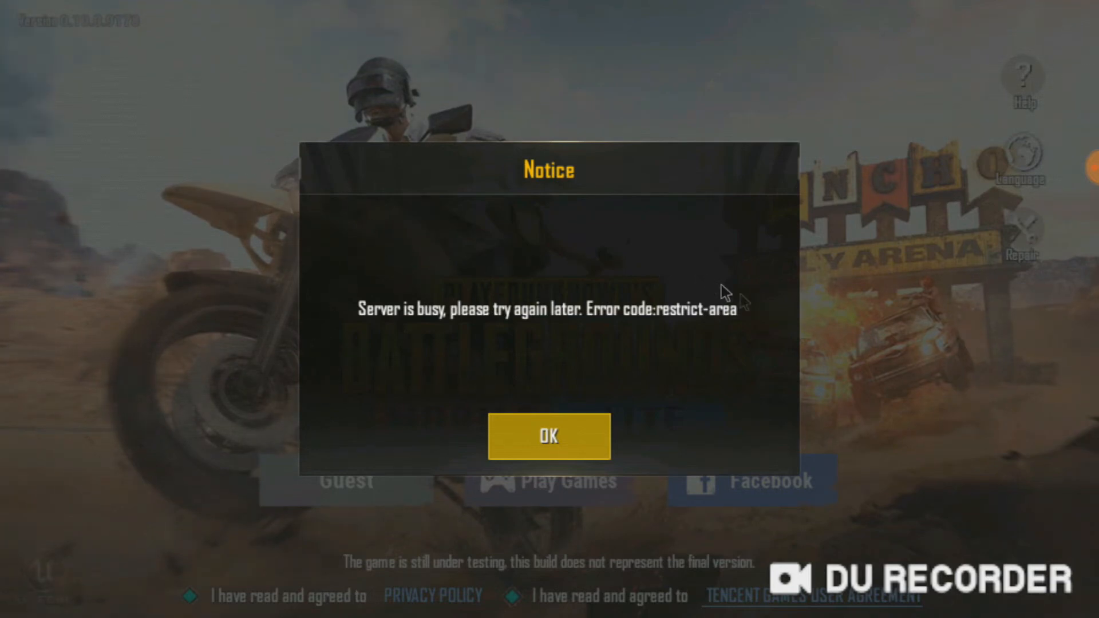
mouse_move(375, 273)
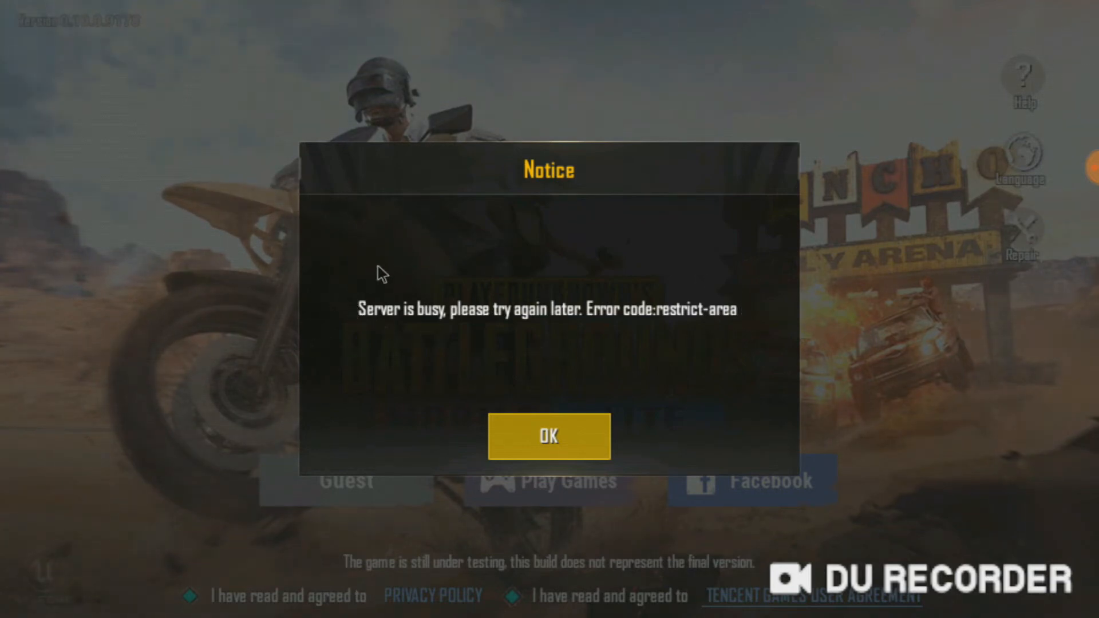
mouse_move(330, 298)
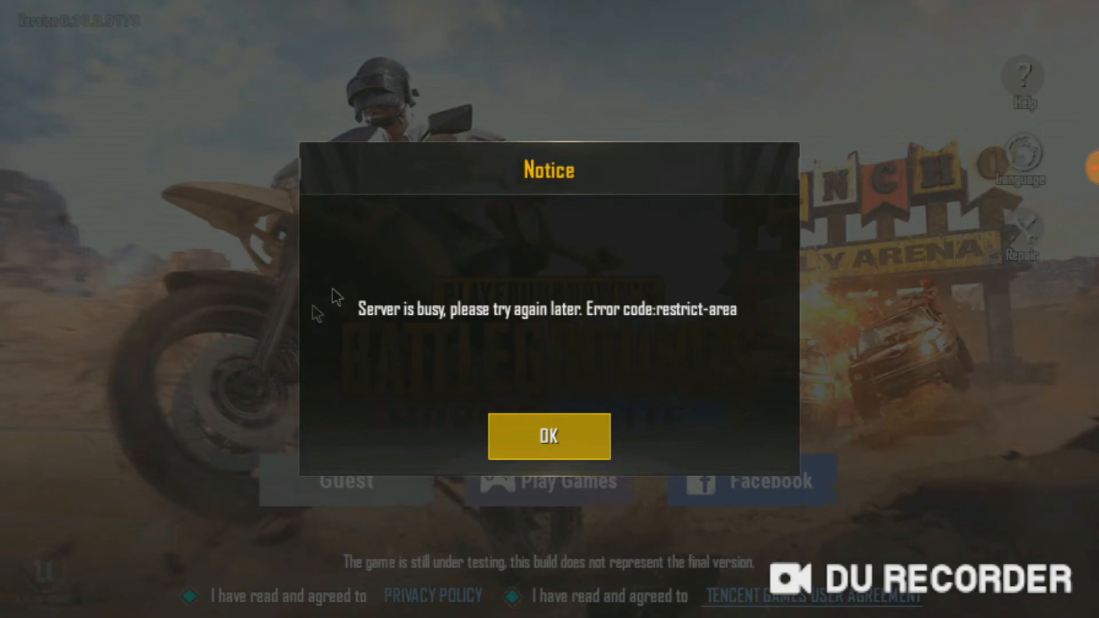
mouse_move(570, 263)
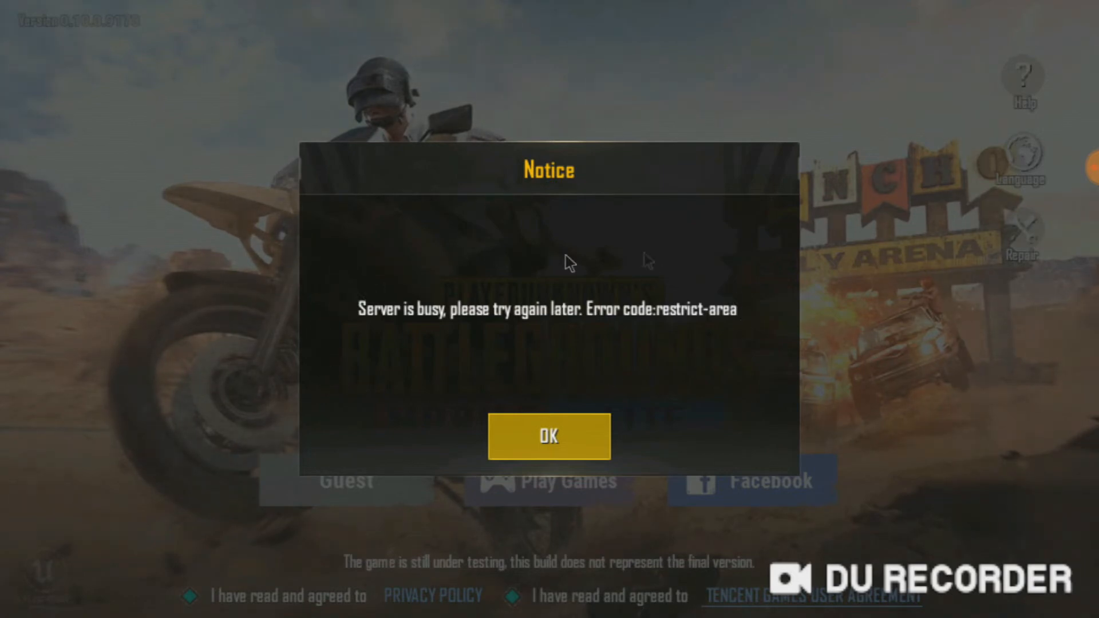
mouse_move(534, 403)
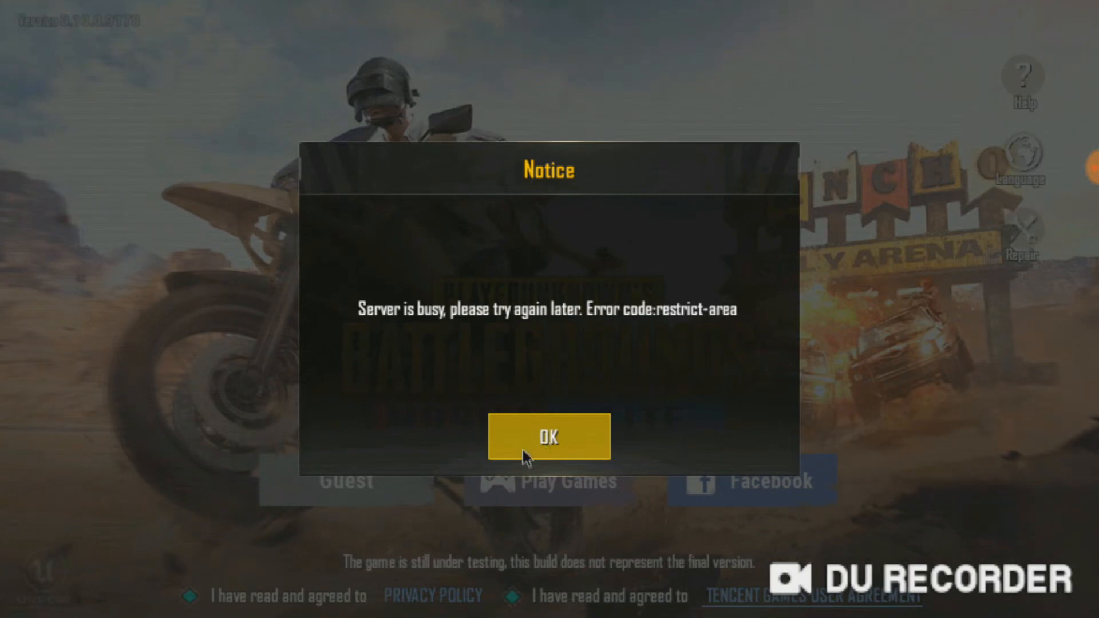
Dismiss the server-busy notice so the game closes back to the PrimeOS desktop.
left_click(548, 438)
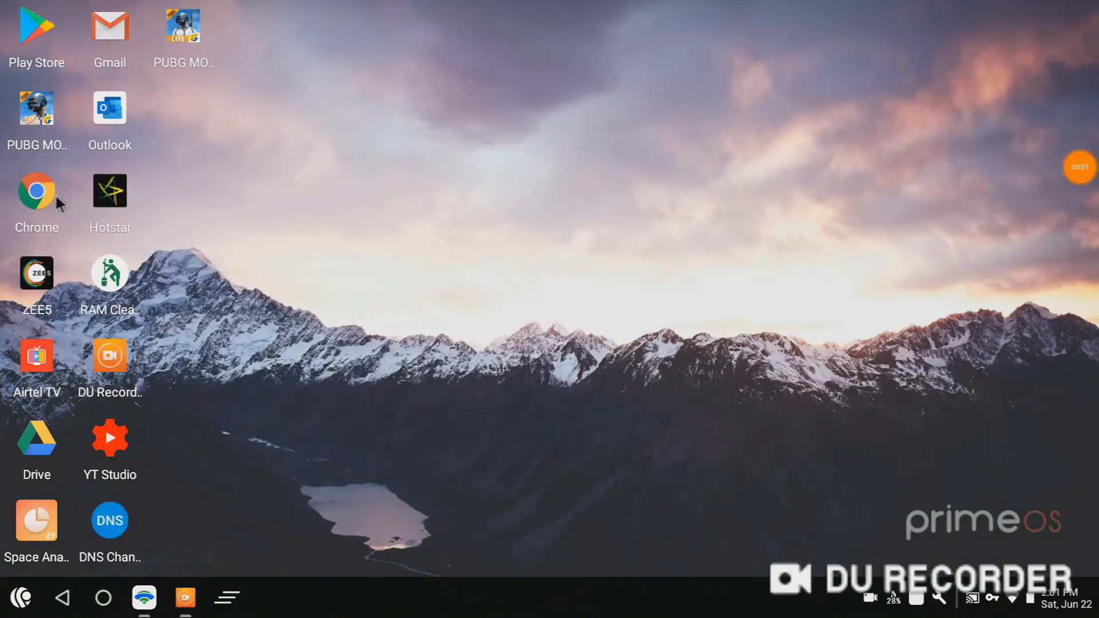
mouse_move(214, 285)
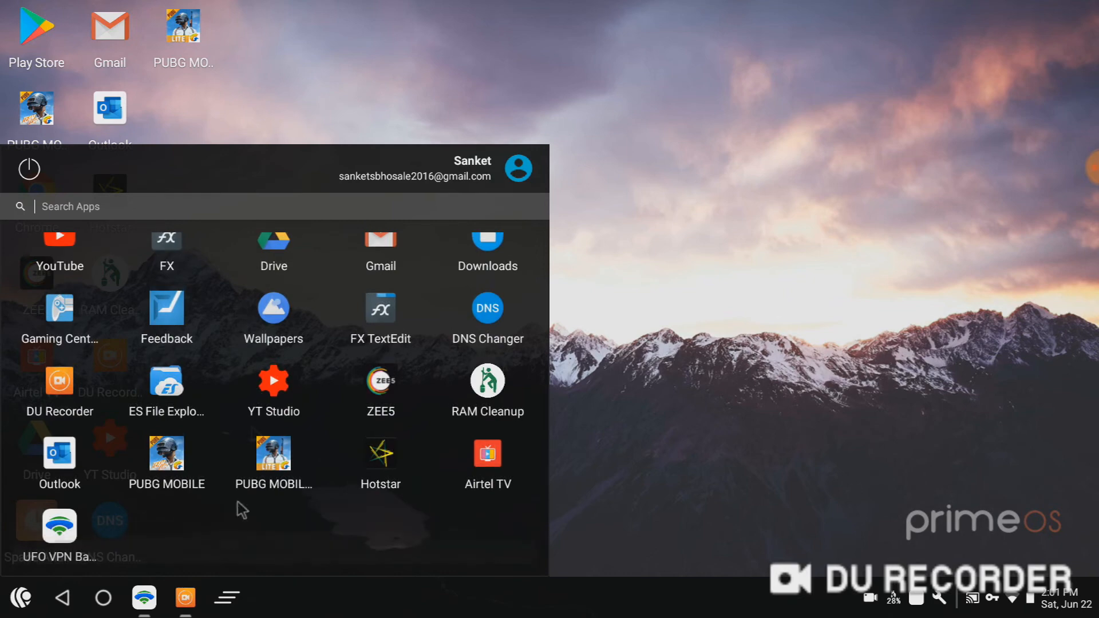
mouse_move(68, 531)
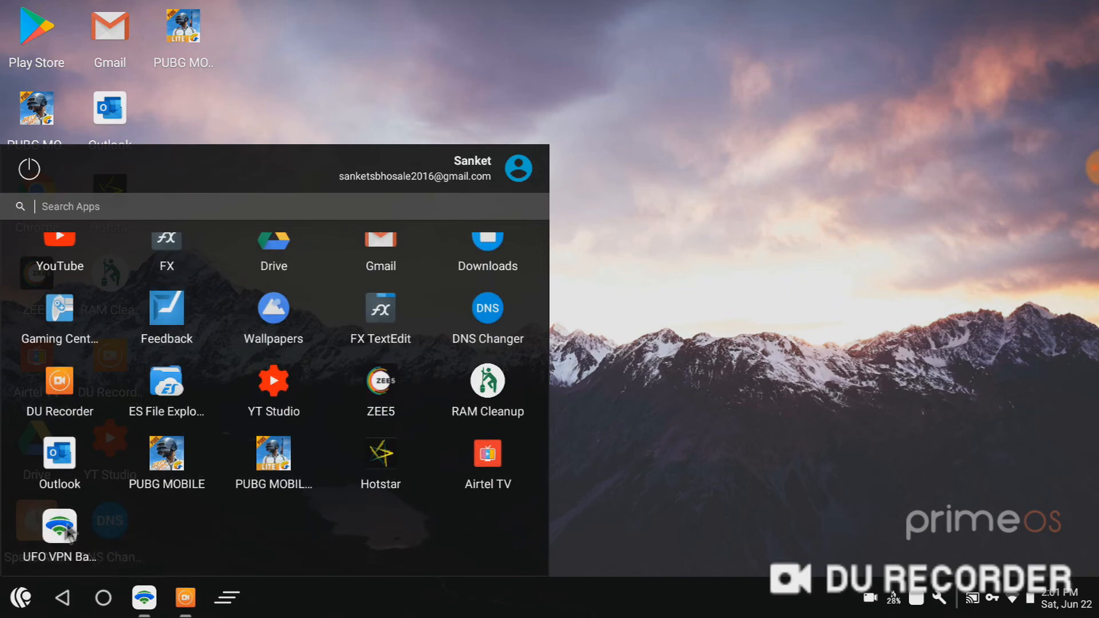
Connect UFO VPN Basic through the PUBG Mobile lite – PUBG Philippines server.
left_click(59, 527)
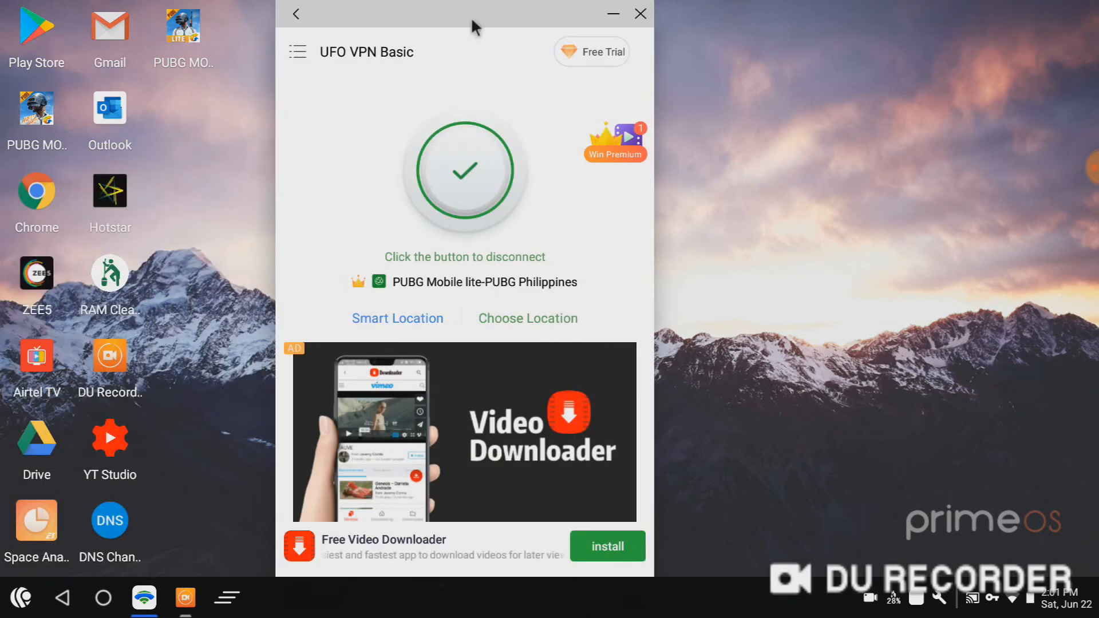
mouse_move(338, 83)
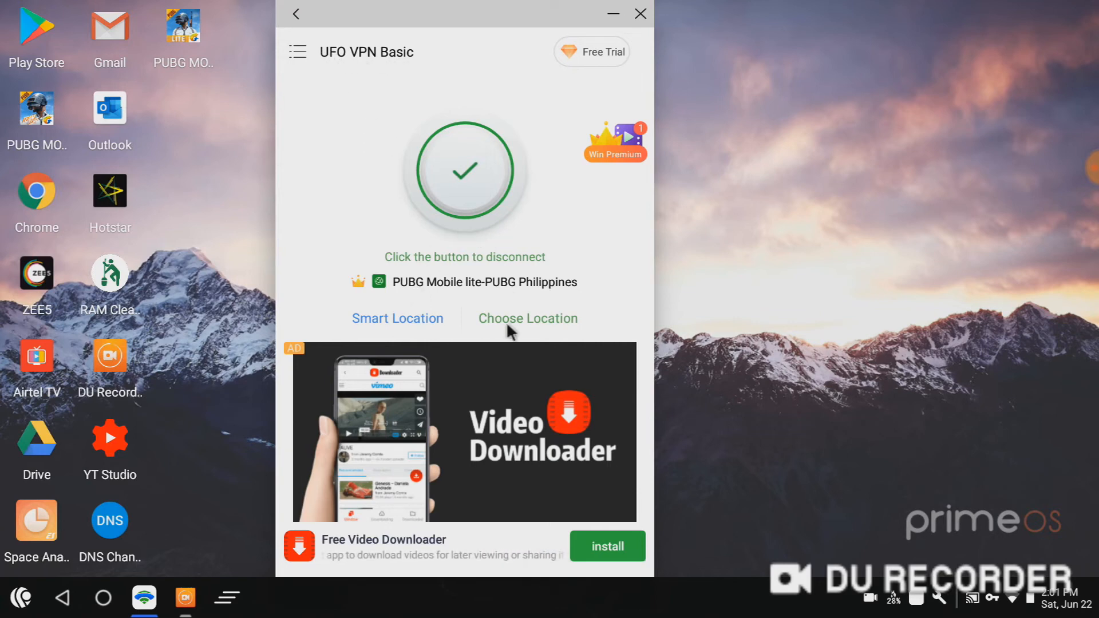
left_click(528, 319)
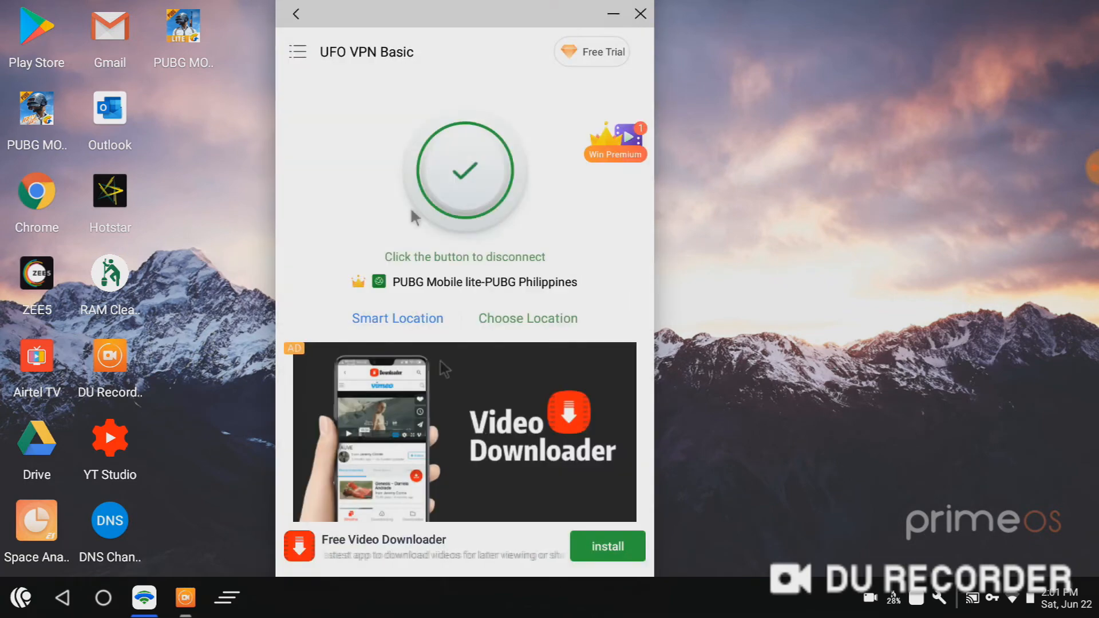
left_click(528, 318)
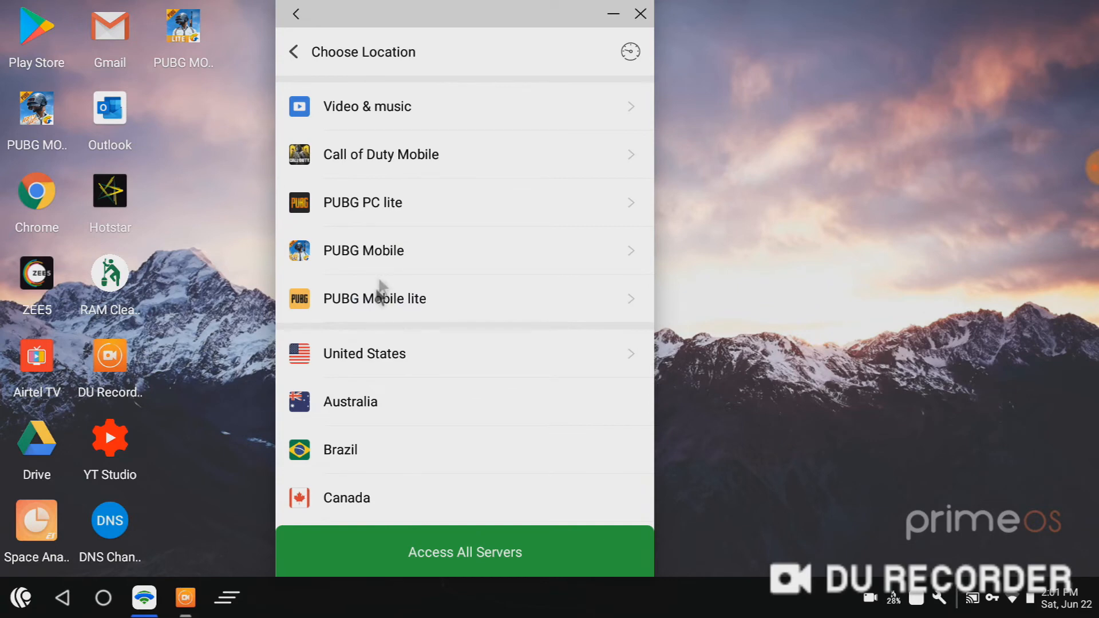
mouse_move(400, 189)
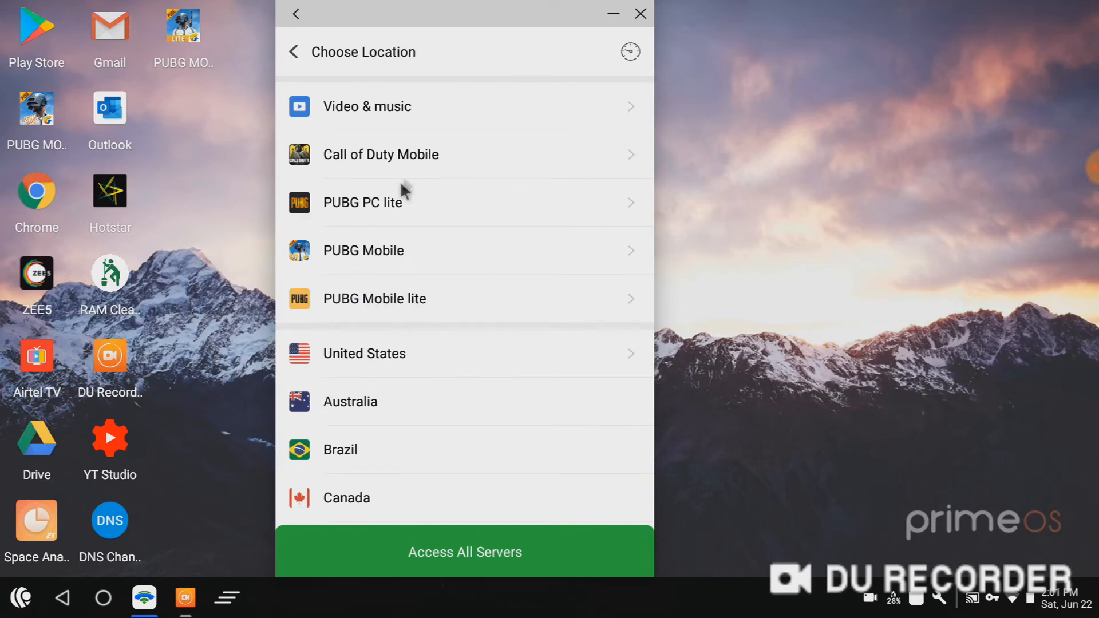
mouse_move(455, 257)
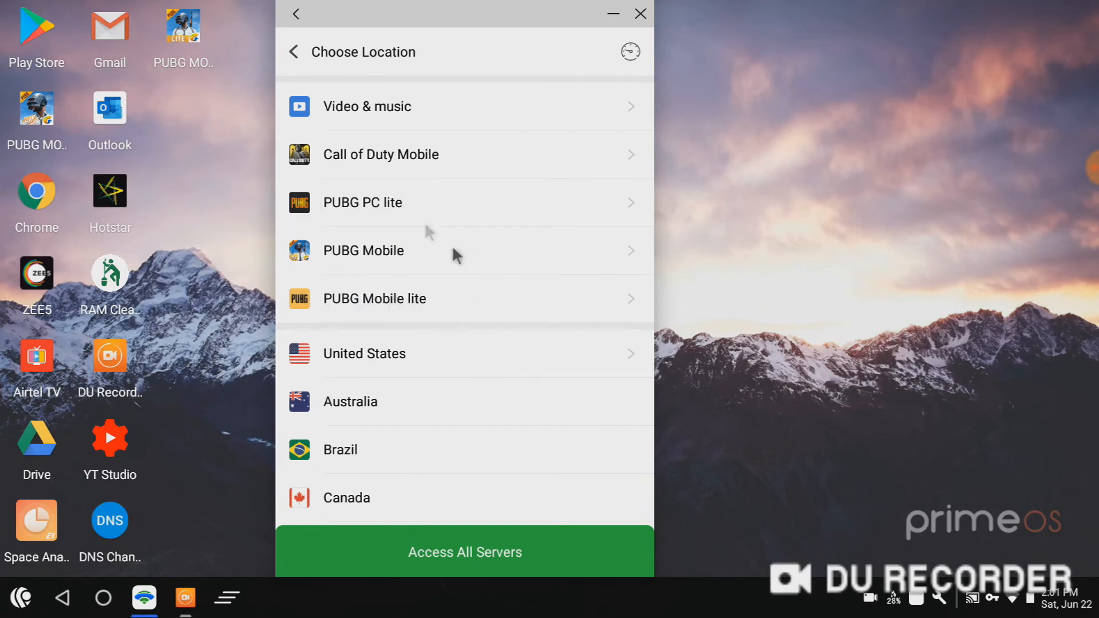
mouse_move(329, 282)
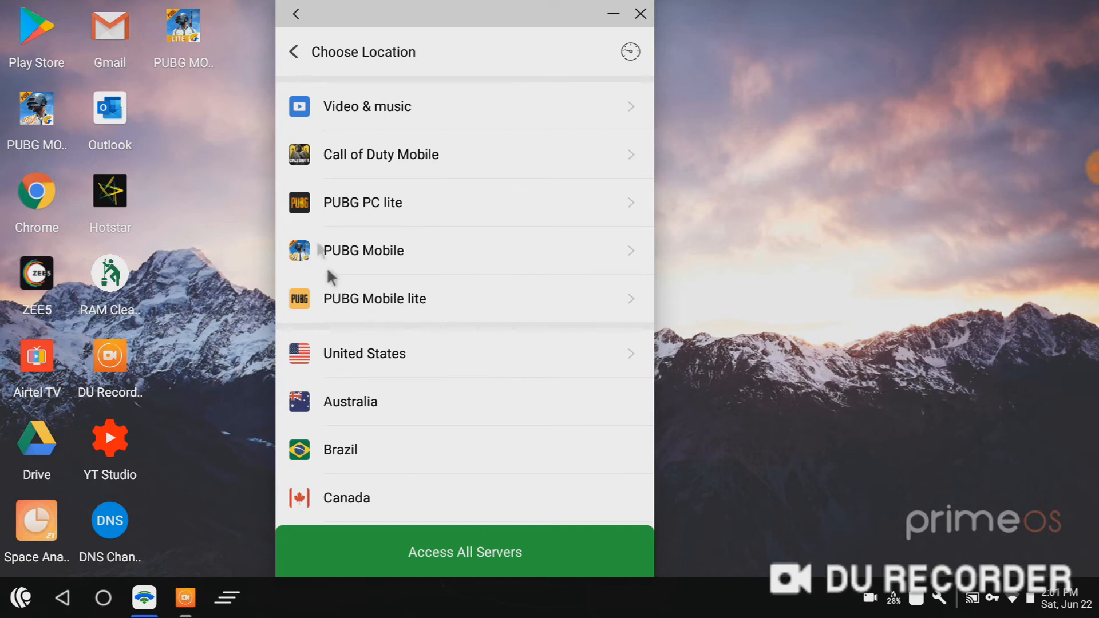
mouse_move(356, 165)
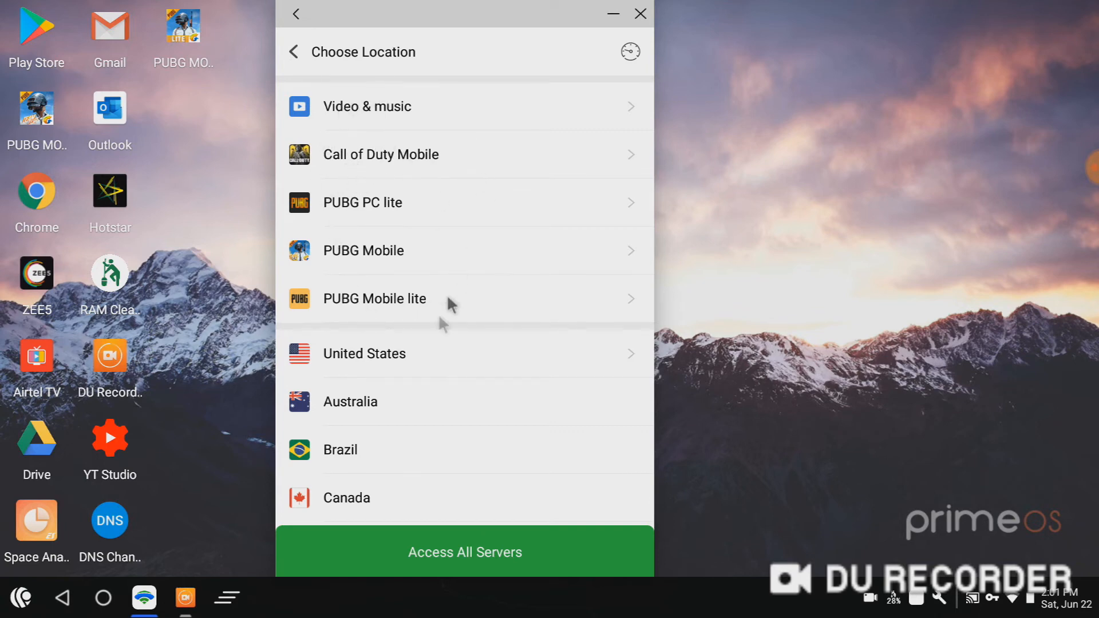
mouse_move(385, 308)
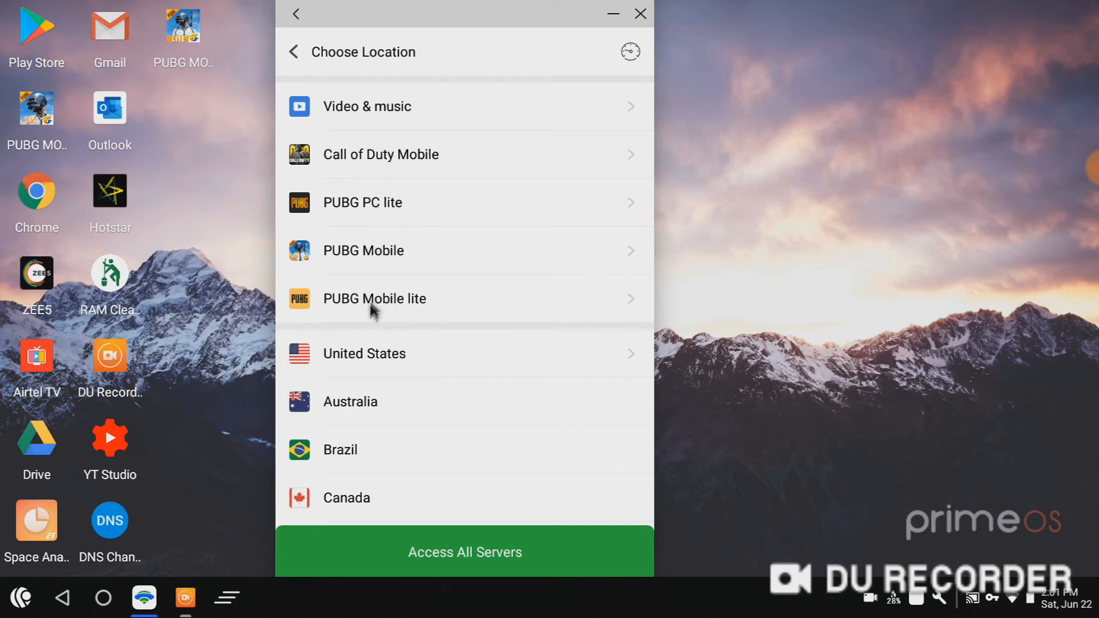
mouse_move(466, 305)
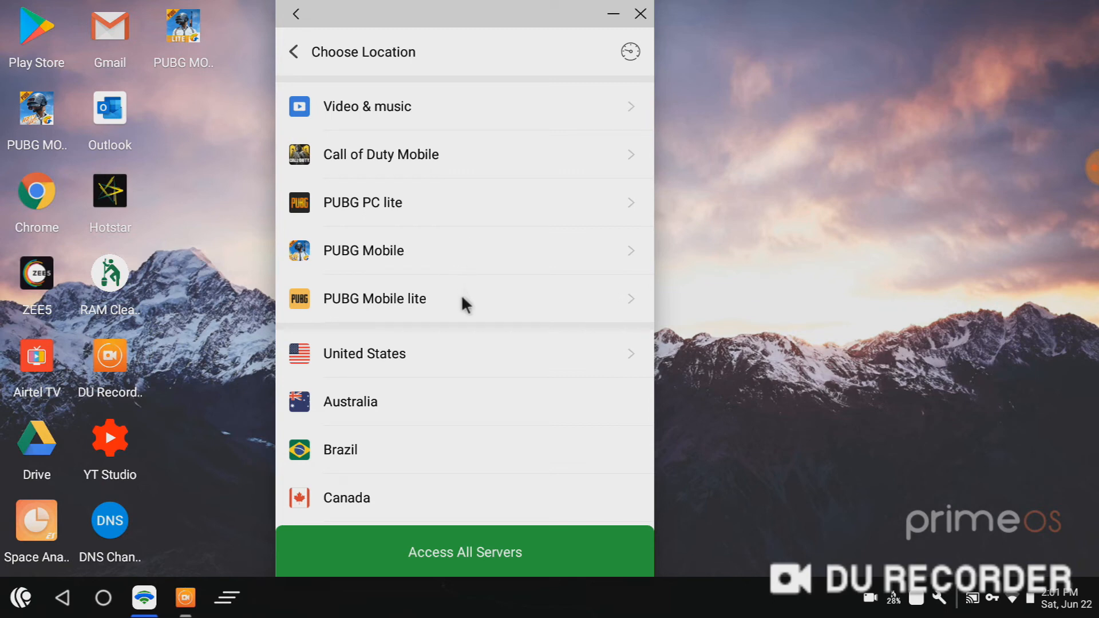
mouse_move(393, 316)
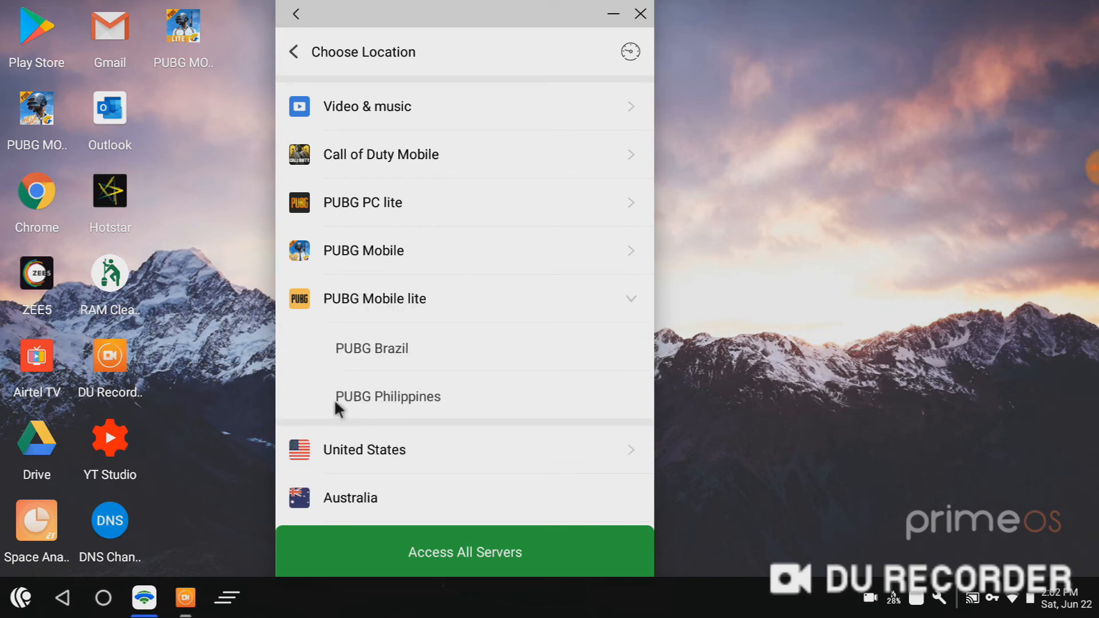
mouse_move(392, 402)
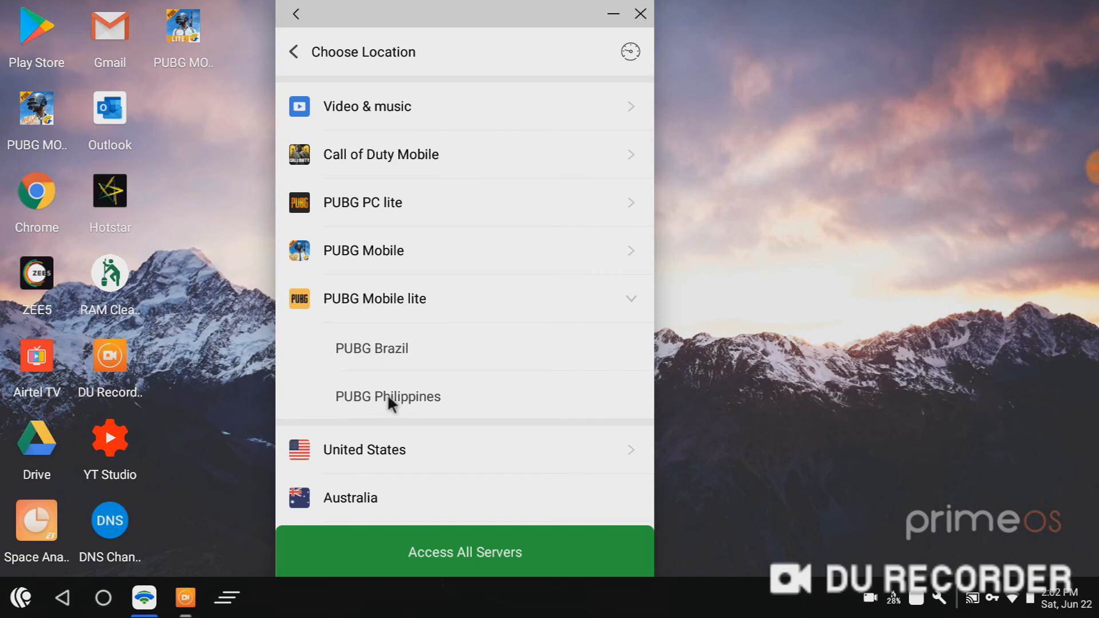
left_click(387, 396)
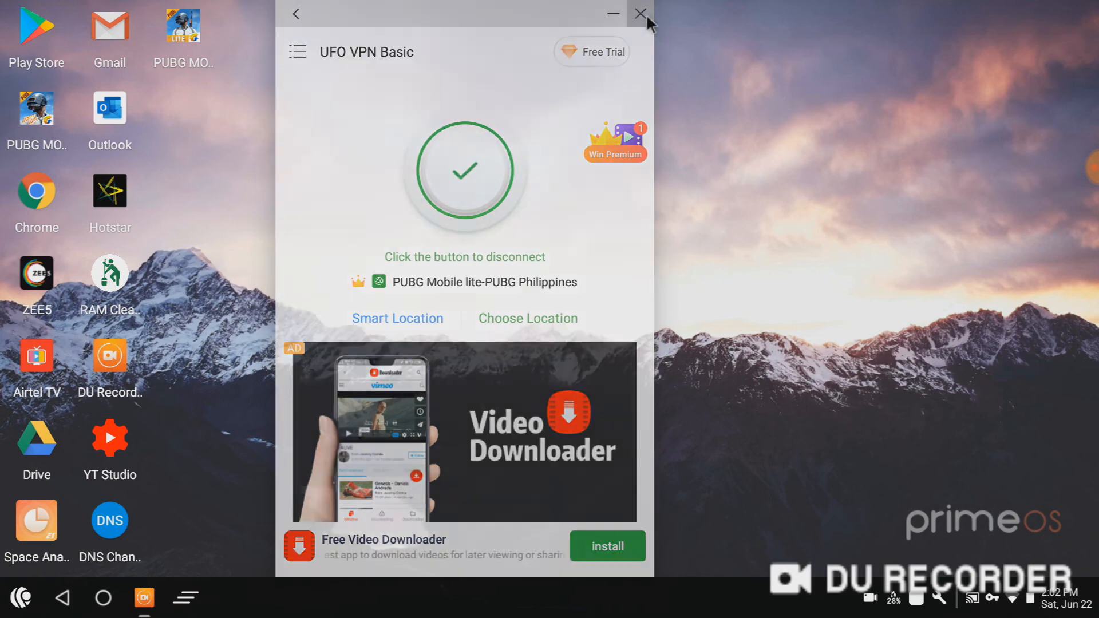
Close the UFO VPN window while keeping the VPN connected.
left_click(640, 12)
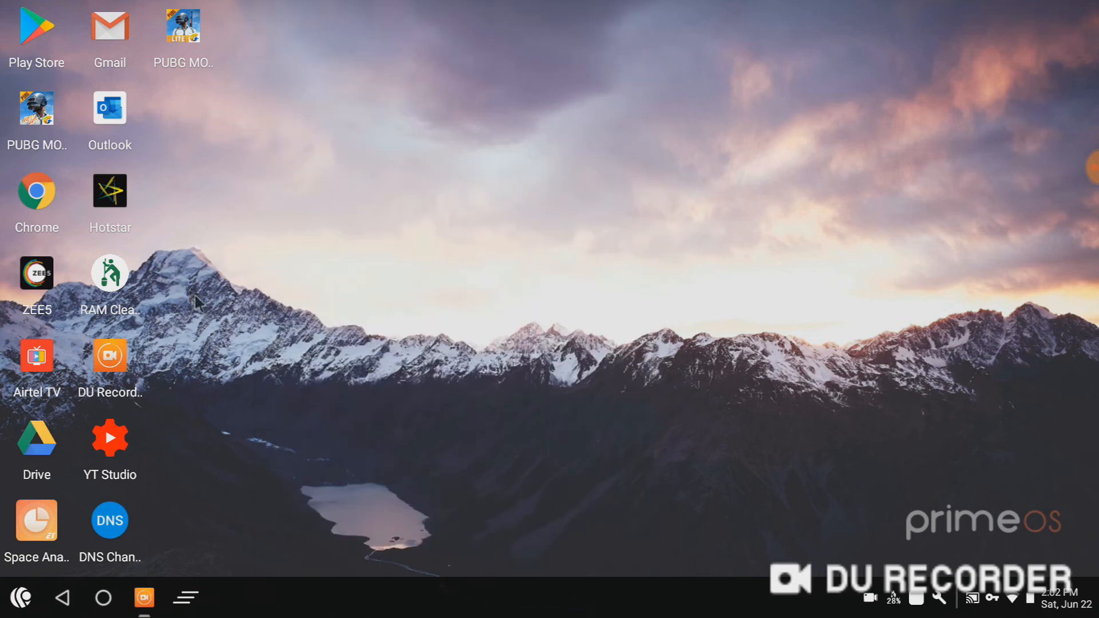
mouse_move(159, 90)
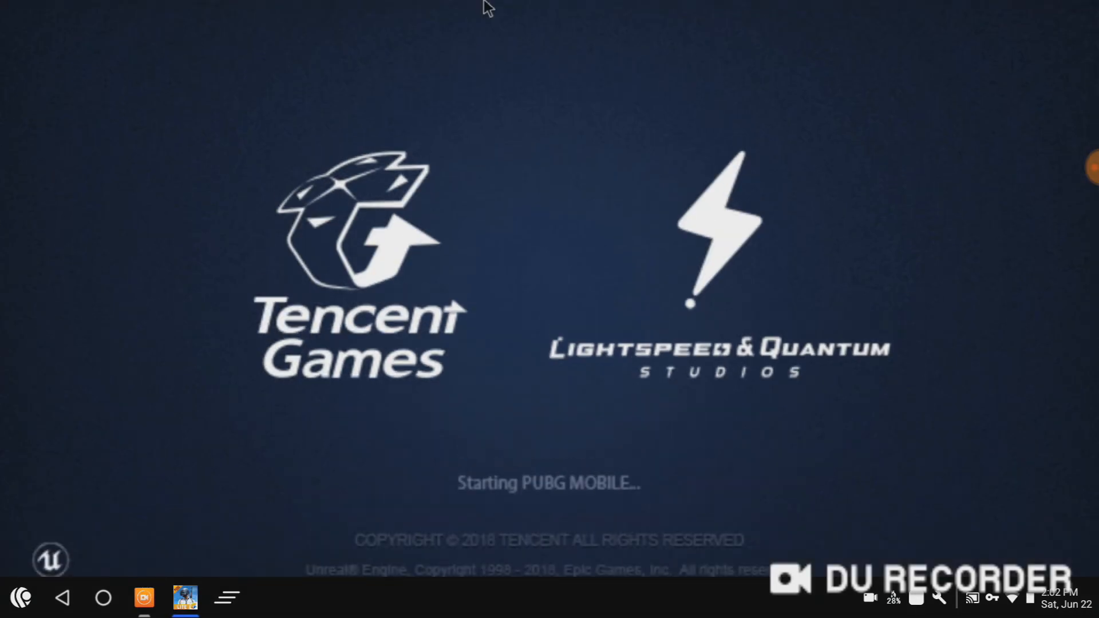
mouse_move(574, 362)
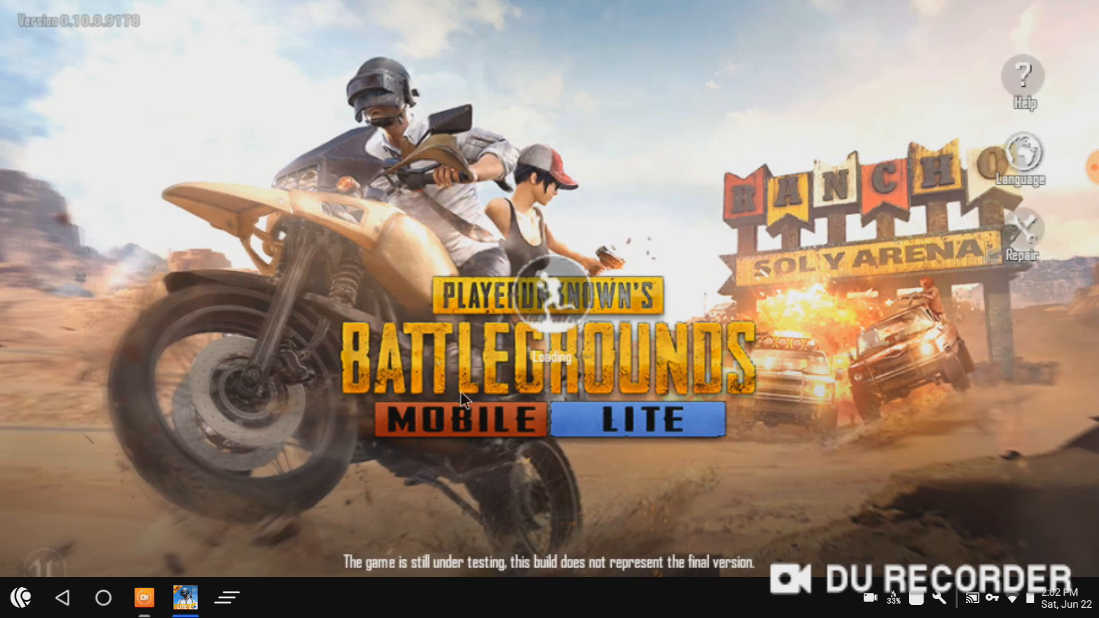
mouse_move(527, 7)
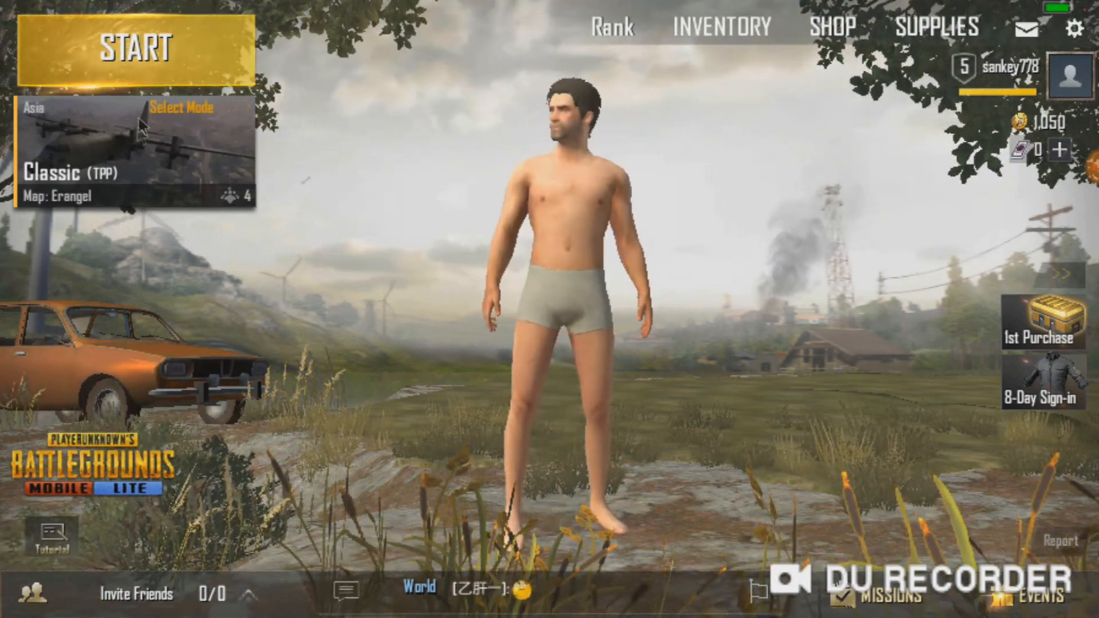
Start a Classic (TPP) Erangel match from the lobby.
left_click(134, 47)
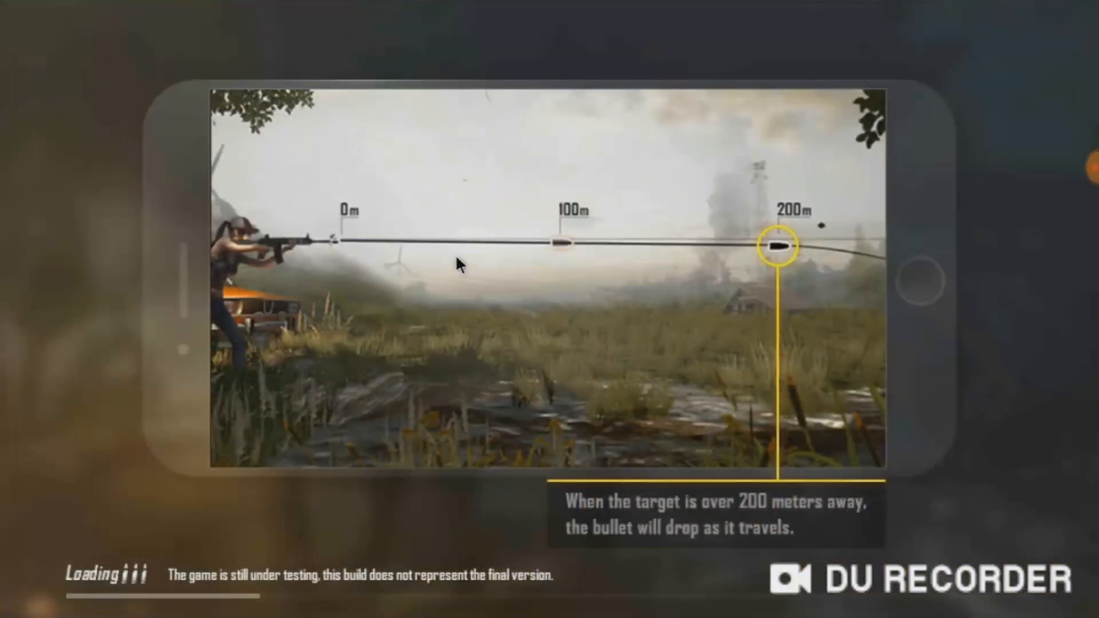
mouse_move(501, 316)
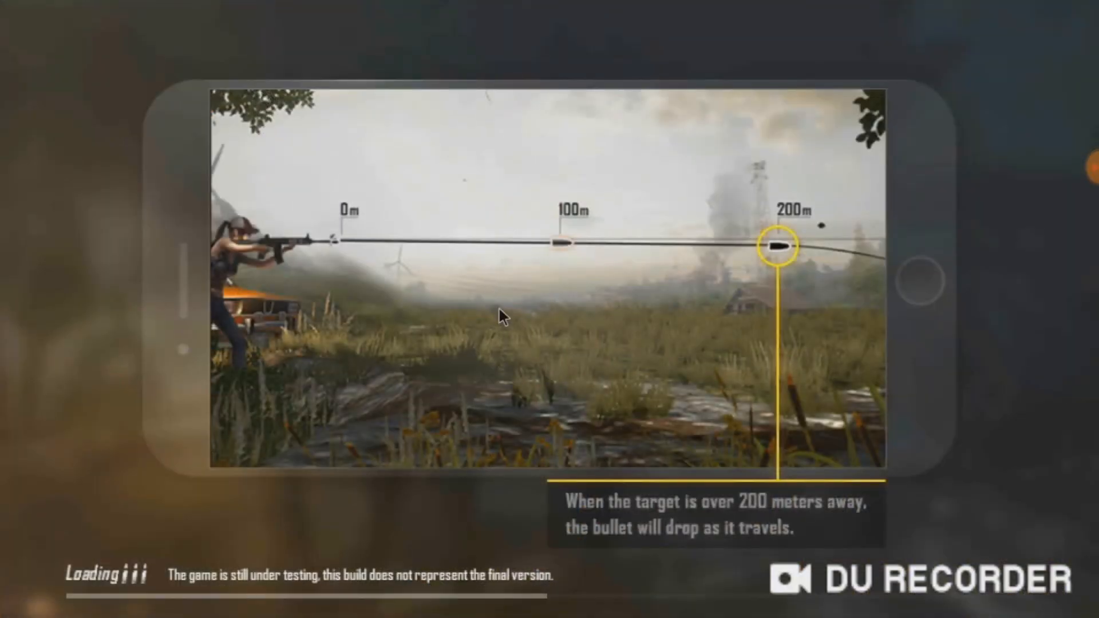